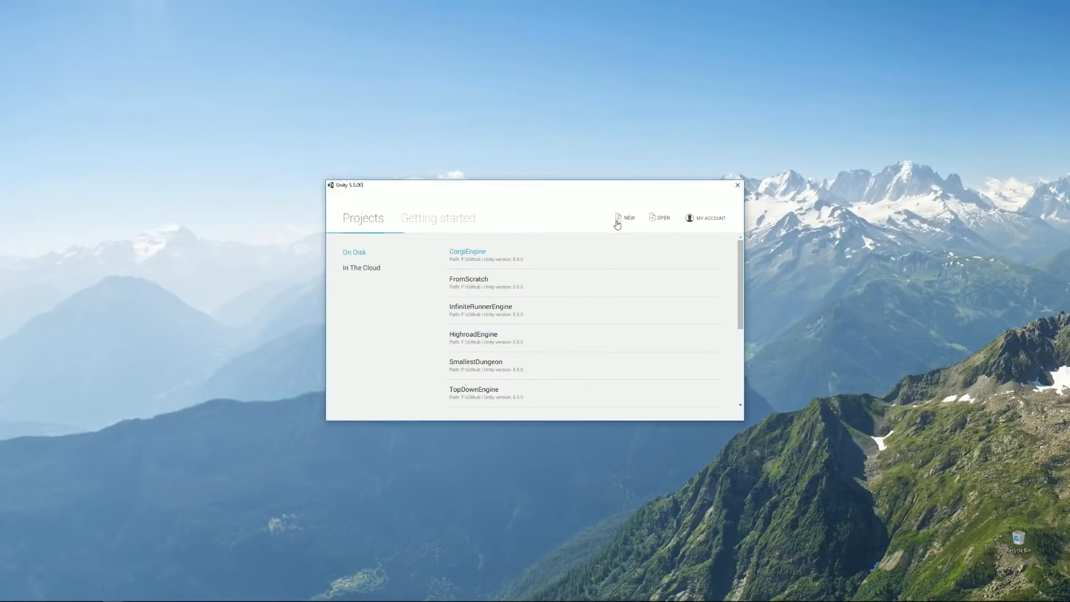
Create a new Unity project named ContentsWhatever and open it in the editor.
{"action": "left_click", "coordinate": [623, 218]}
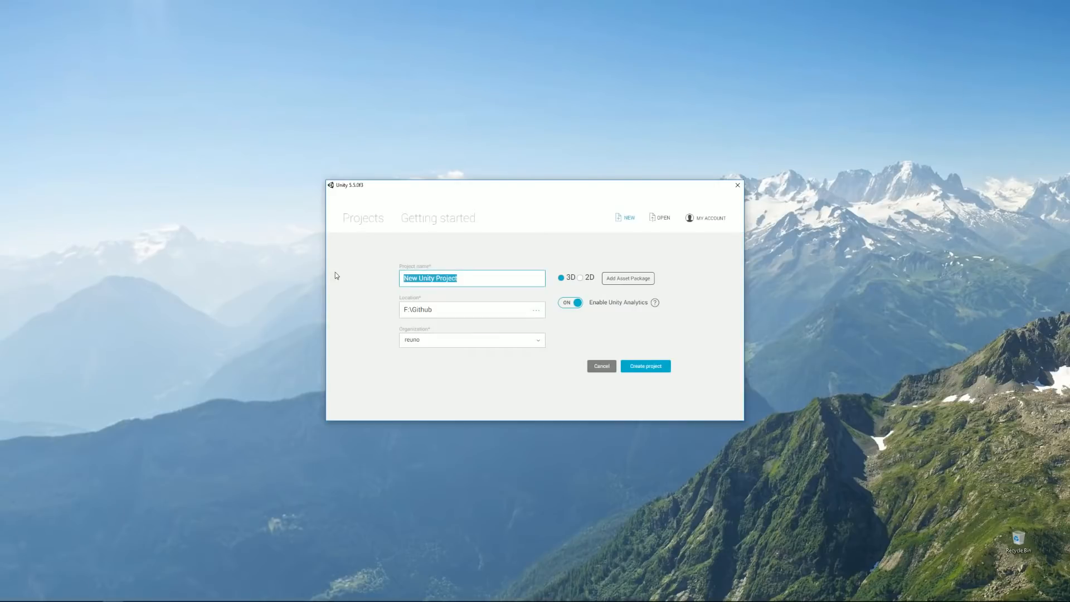
{"action": "type", "text": "ContentsWhatev"}
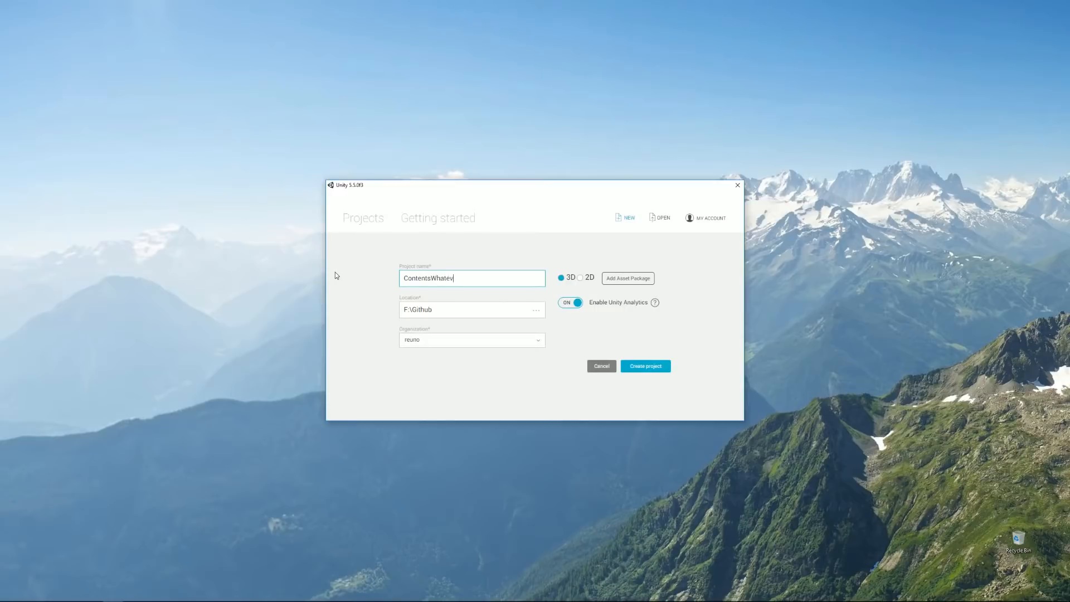
{"action": "type", "text": "er"}
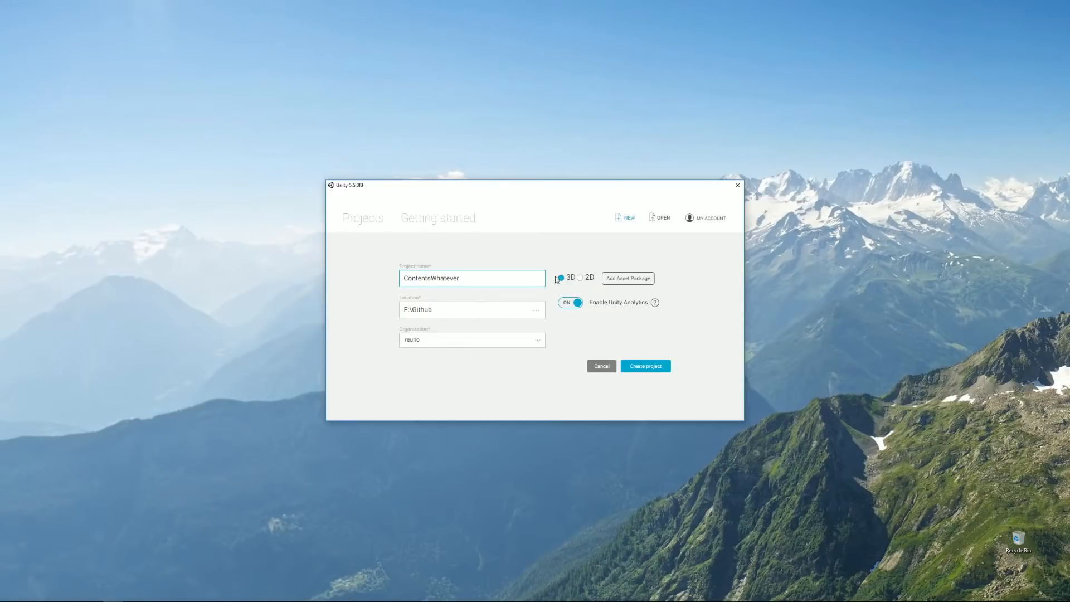
{"action": "left_click", "coordinate": [644, 365]}
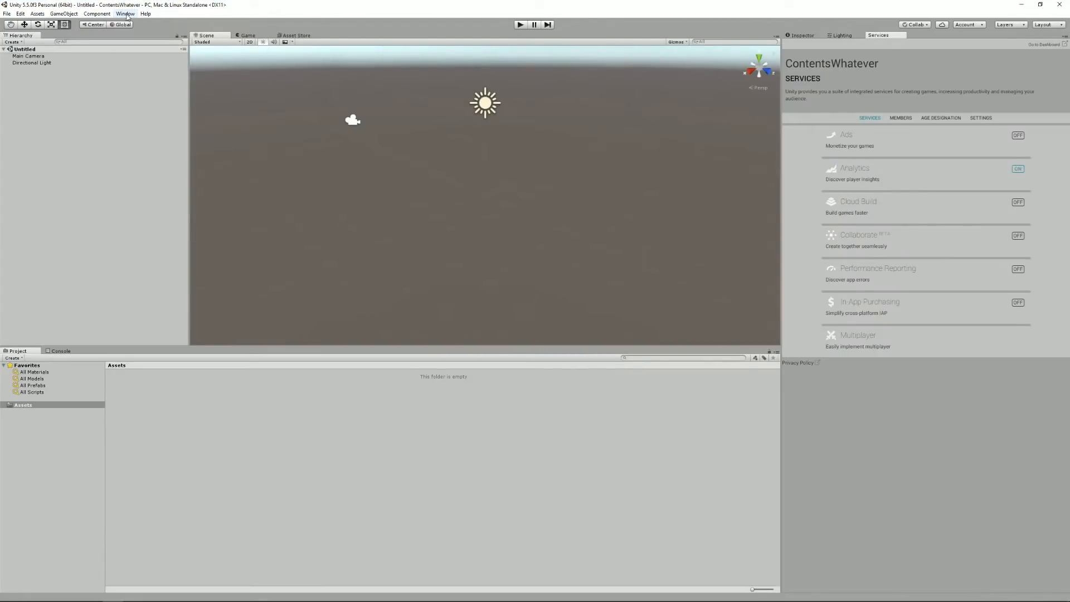
Search the Asset Store for 'corgi engine' and download the Corgi Engine package.
{"action": "left_click", "coordinate": [126, 14]}
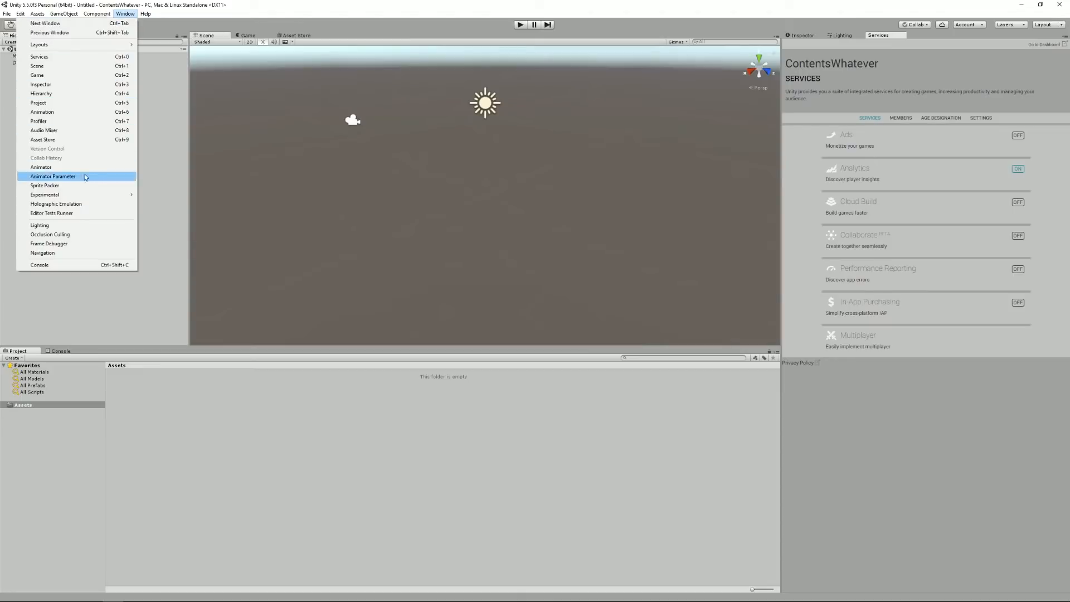
{"action": "mouse_move", "coordinate": [62, 140]}
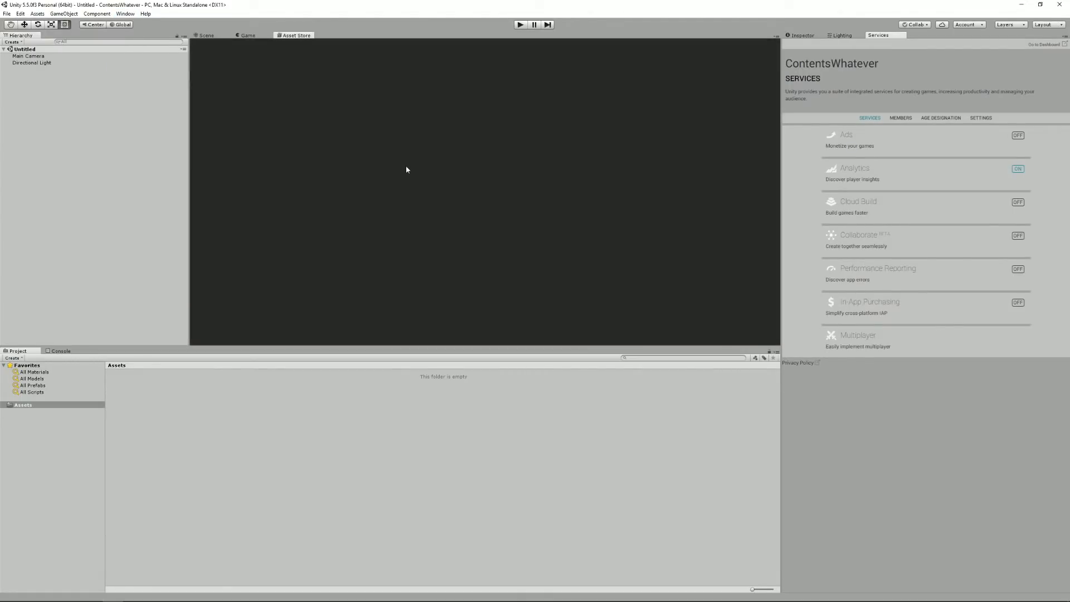
{"action": "left_click", "coordinate": [296, 34]}
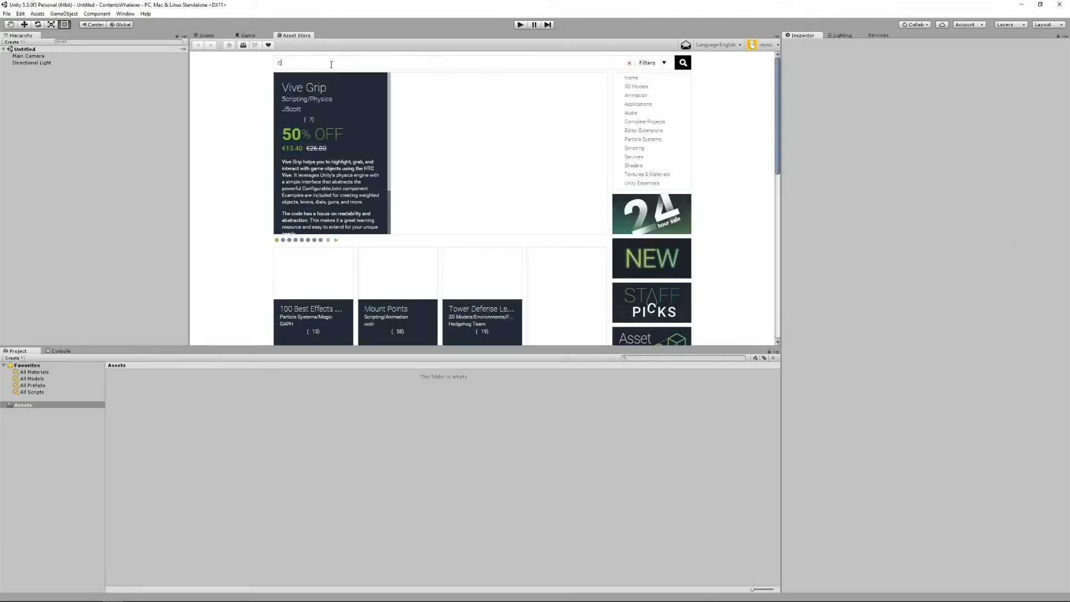
{"action": "type", "text": "corgi engine"}
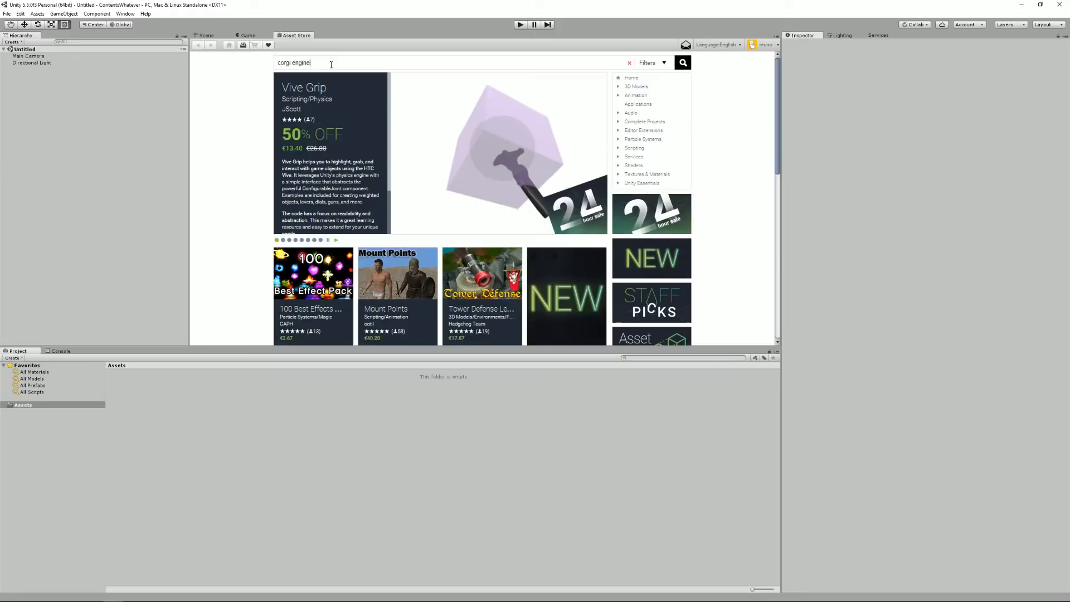
{"action": "left_click", "coordinate": [683, 62]}
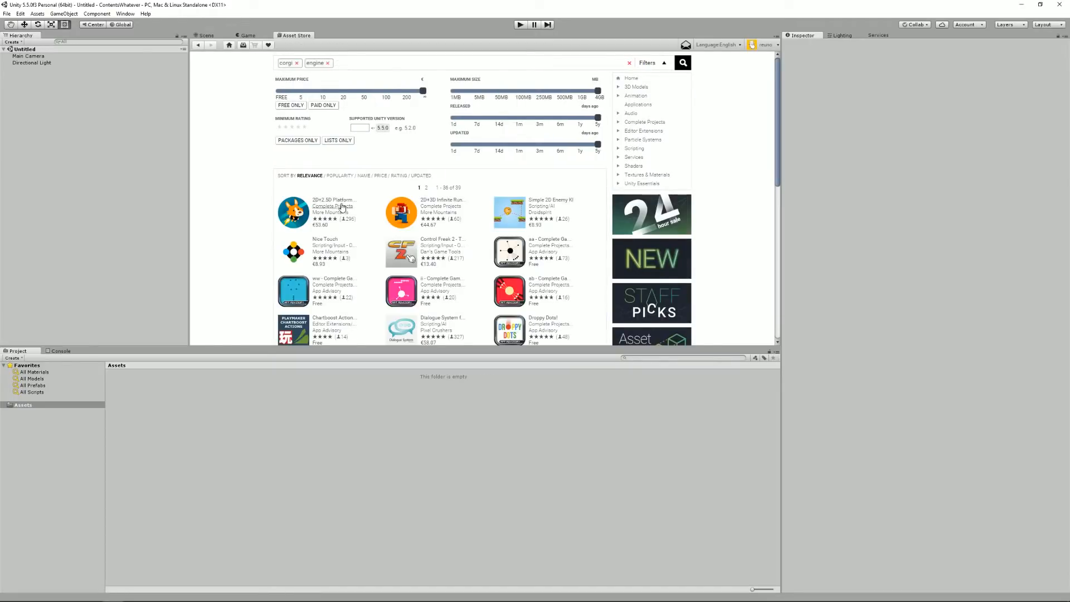
{"action": "left_click", "coordinate": [333, 202]}
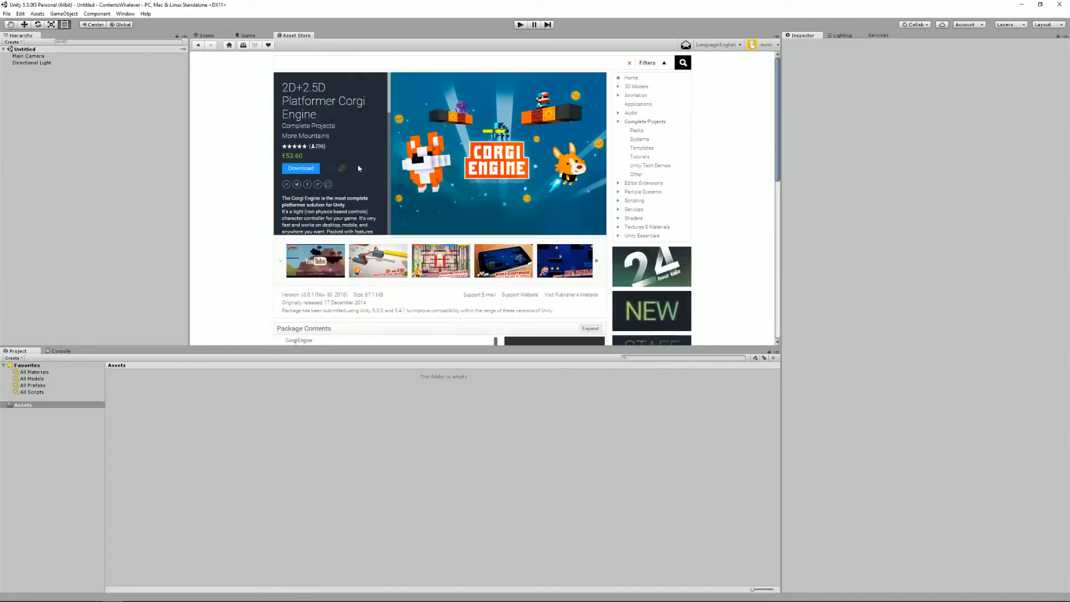
{"action": "left_click", "coordinate": [300, 169]}
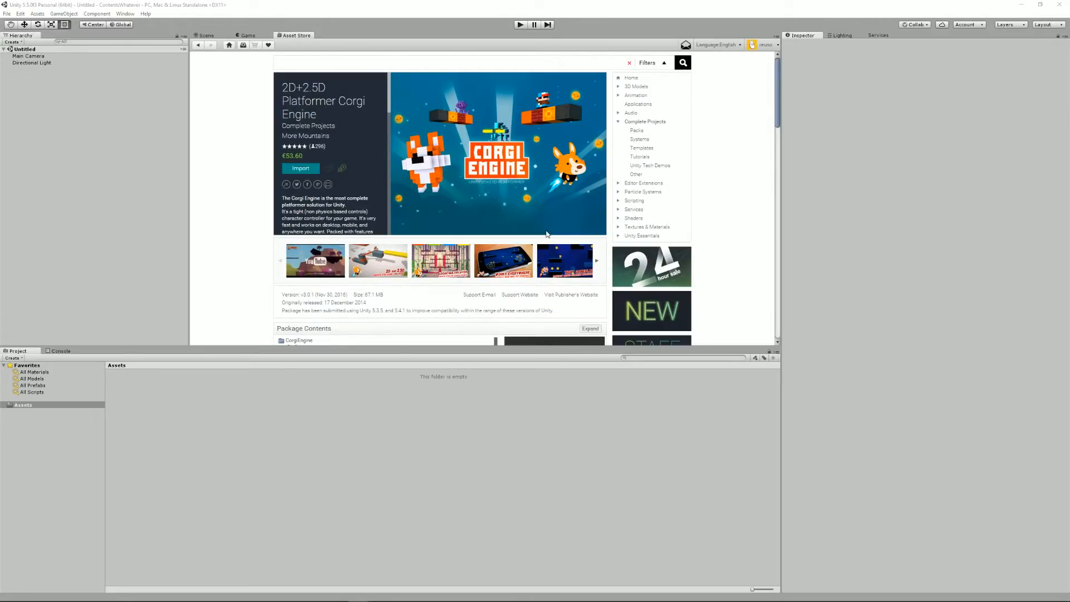
Import the complete Corgi Engine package, confirming the complete-project warning and all files.
{"action": "left_click", "coordinate": [300, 168]}
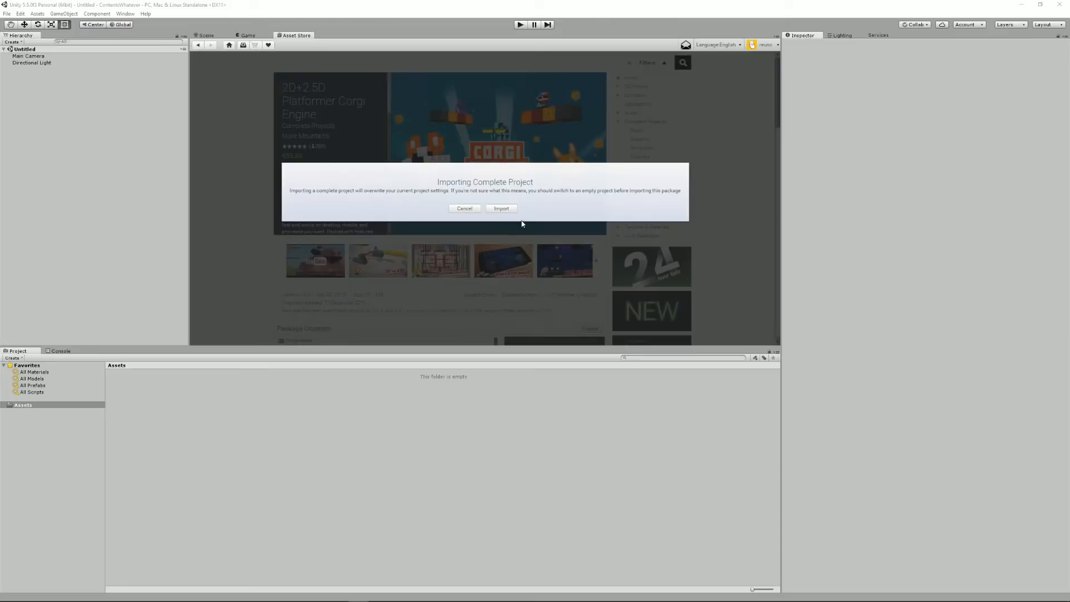
{"action": "mouse_move", "coordinate": [511, 210]}
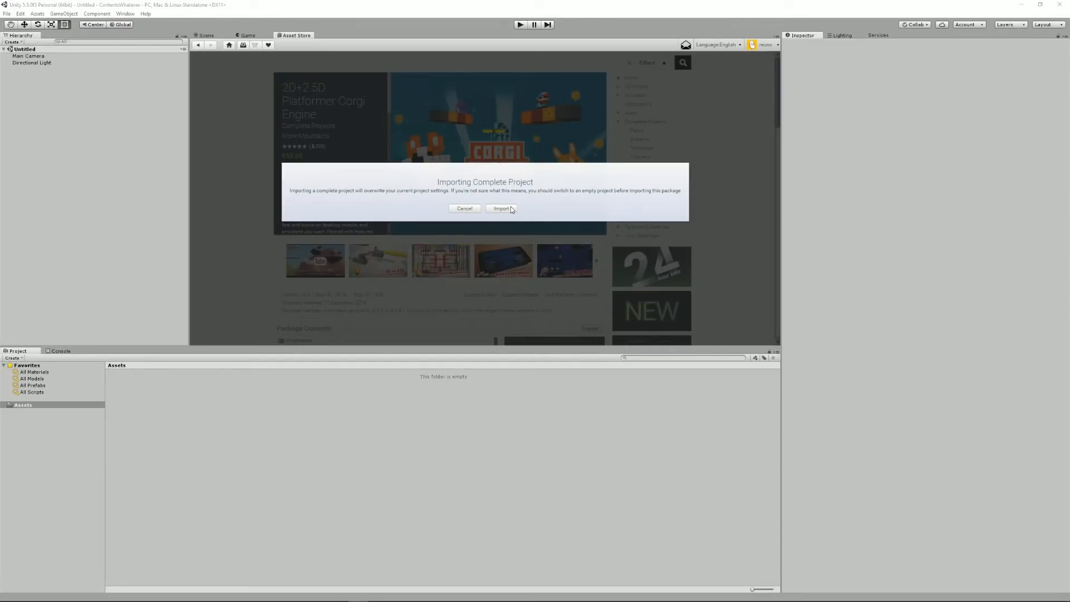
{"action": "left_click", "coordinate": [501, 208]}
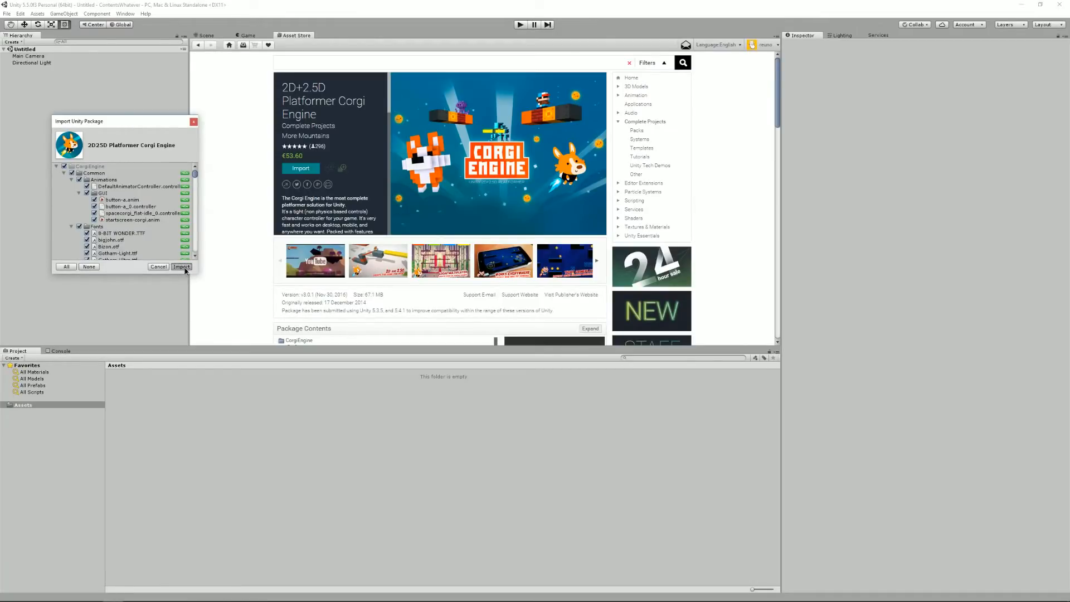
{"action": "left_click", "coordinate": [181, 266]}
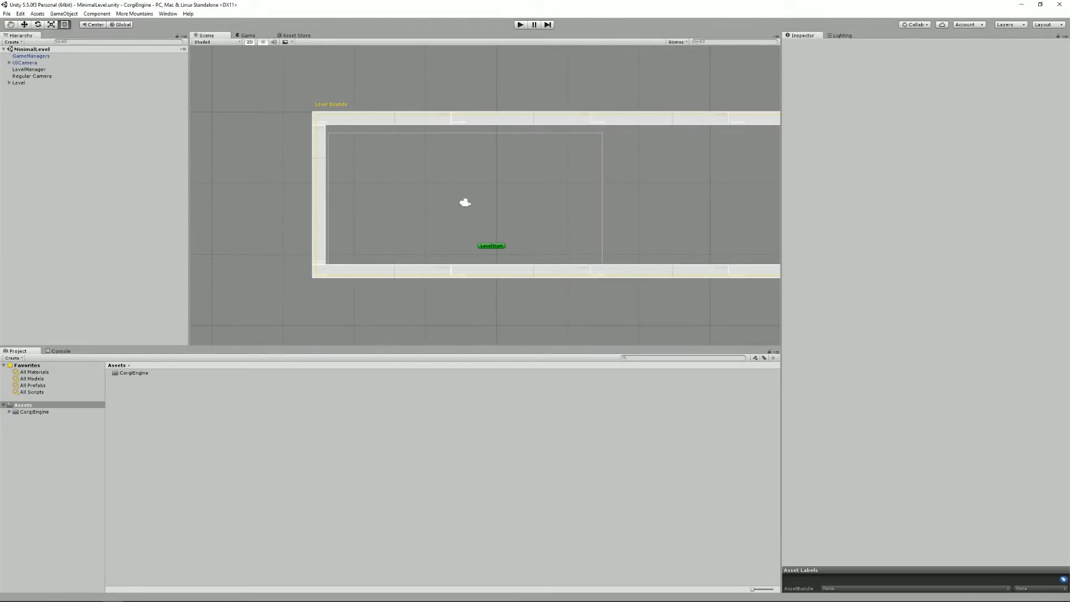
Expand the CorgiEngine asset folder down to Common/Prefabs.
{"action": "left_click", "coordinate": [35, 411]}
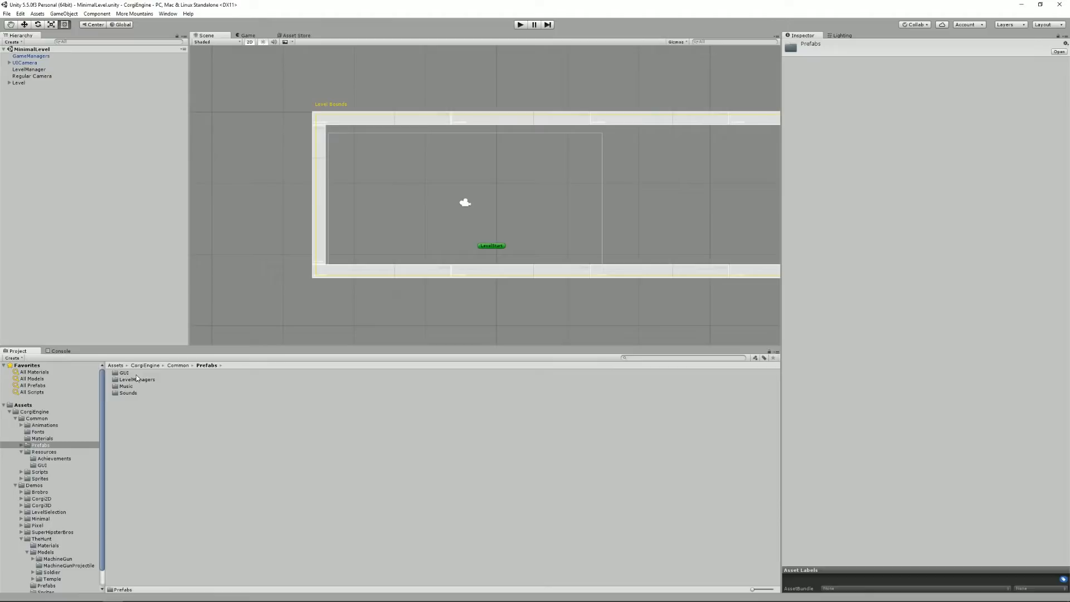
{"action": "mouse_move", "coordinate": [138, 382]}
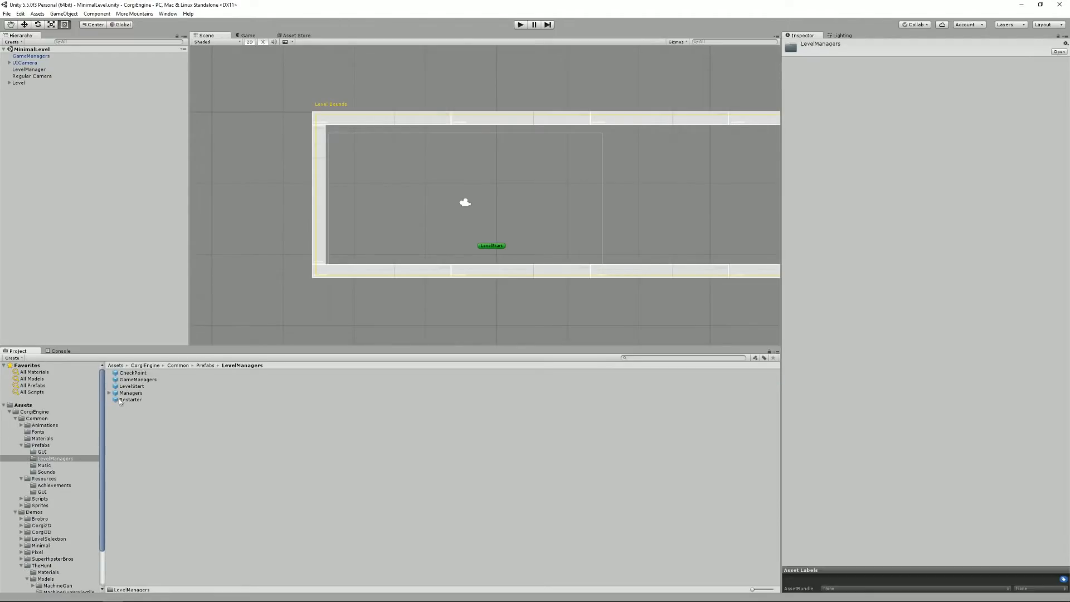
Inspect the LevelStart, Music and Sounds prefabs, then browse Common/Resources and its GUI button prefab.
{"action": "left_click", "coordinate": [132, 386]}
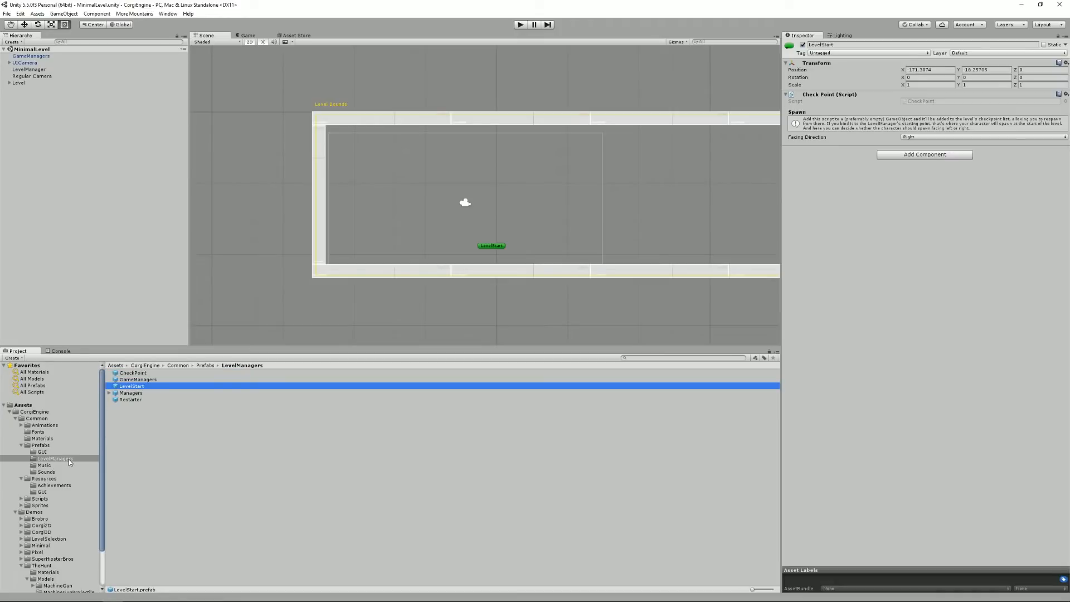
{"action": "left_click", "coordinate": [44, 466]}
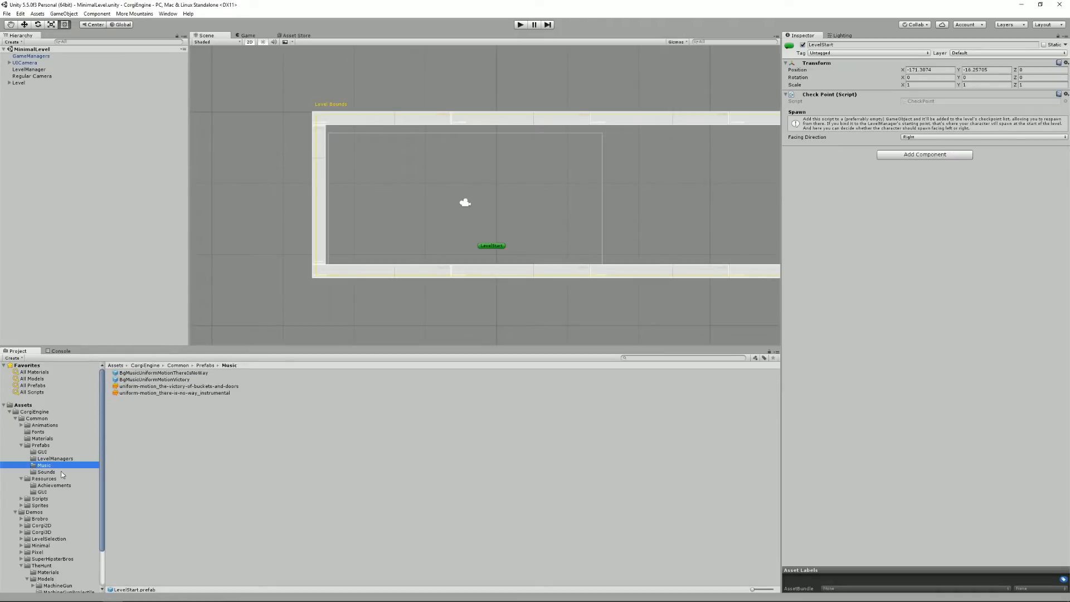
{"action": "left_click", "coordinate": [46, 472]}
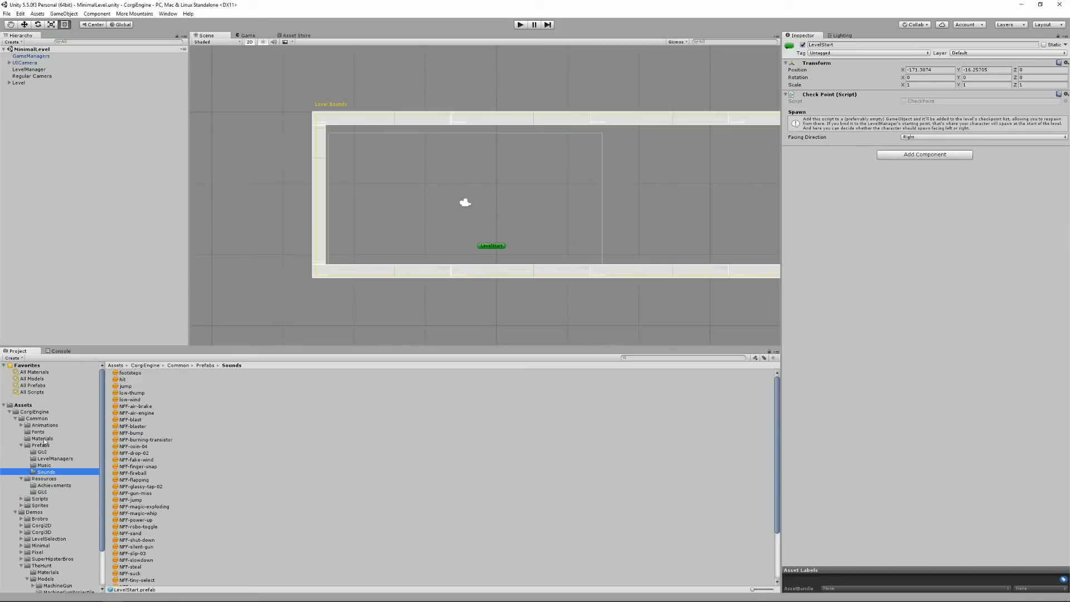
{"action": "left_click", "coordinate": [44, 452]}
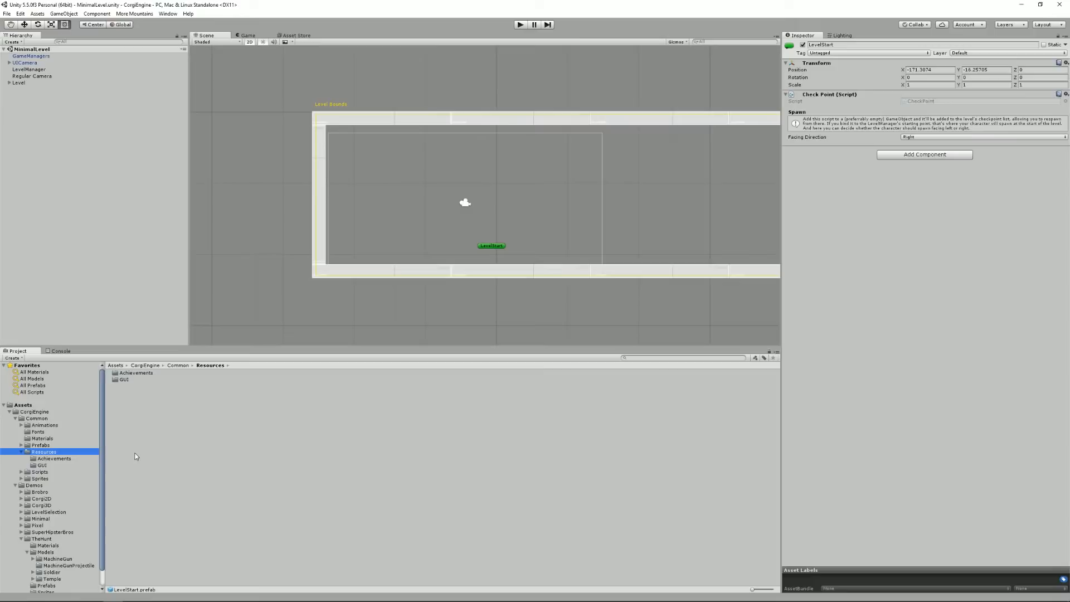
{"action": "mouse_move", "coordinate": [141, 415]}
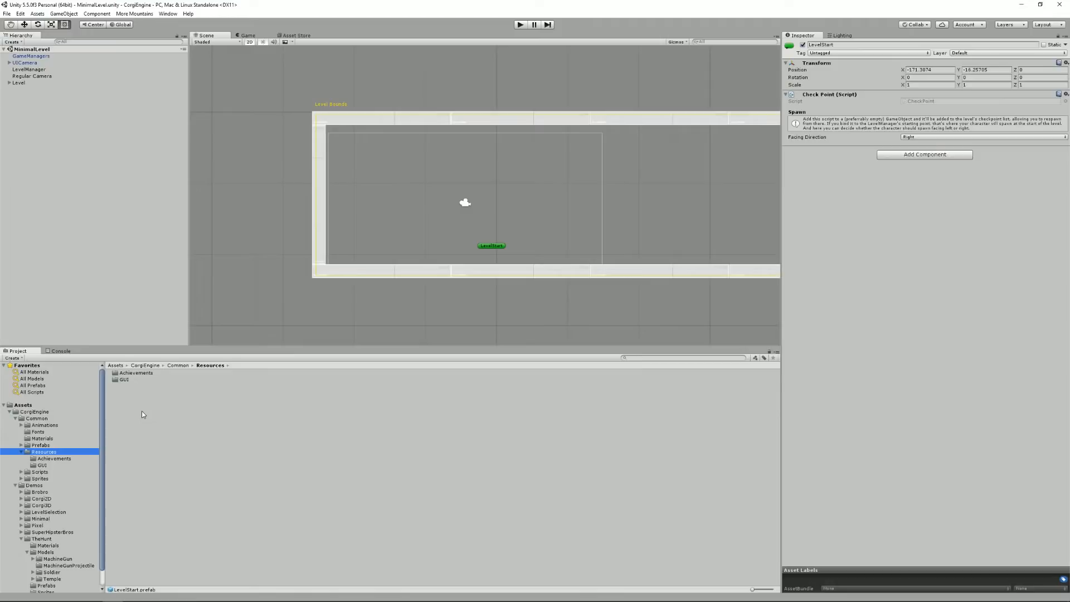
{"action": "mouse_move", "coordinate": [124, 384]}
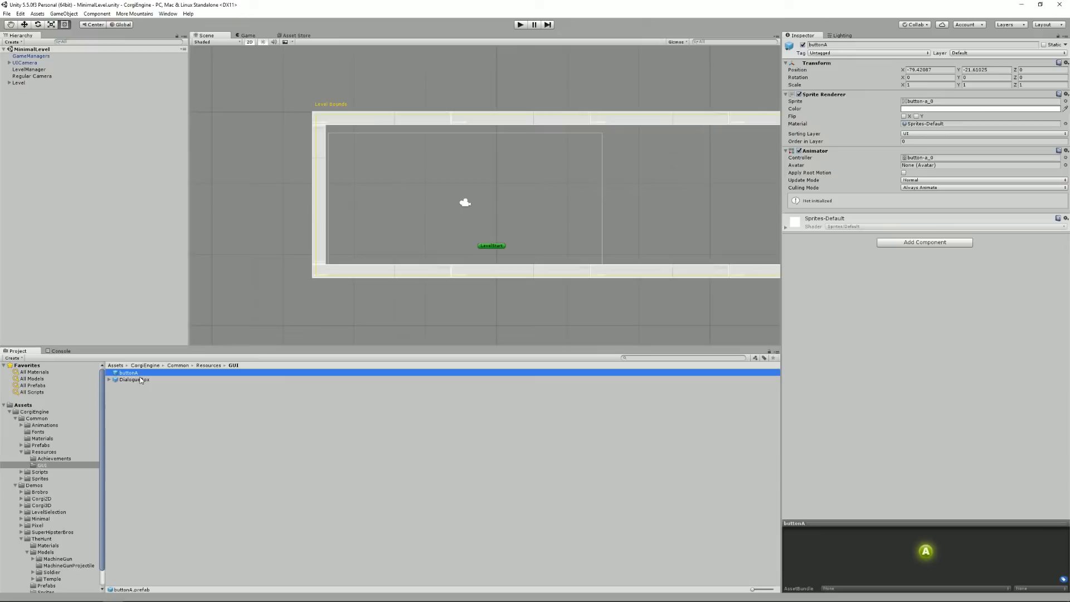
{"action": "left_click", "coordinate": [44, 451]}
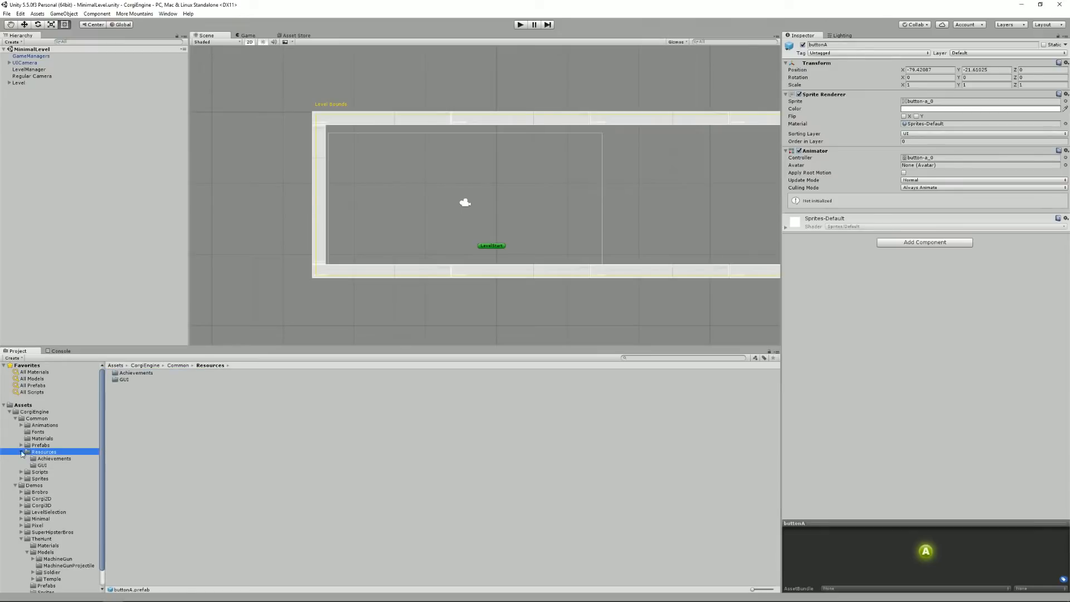
{"action": "left_click", "coordinate": [20, 451]}
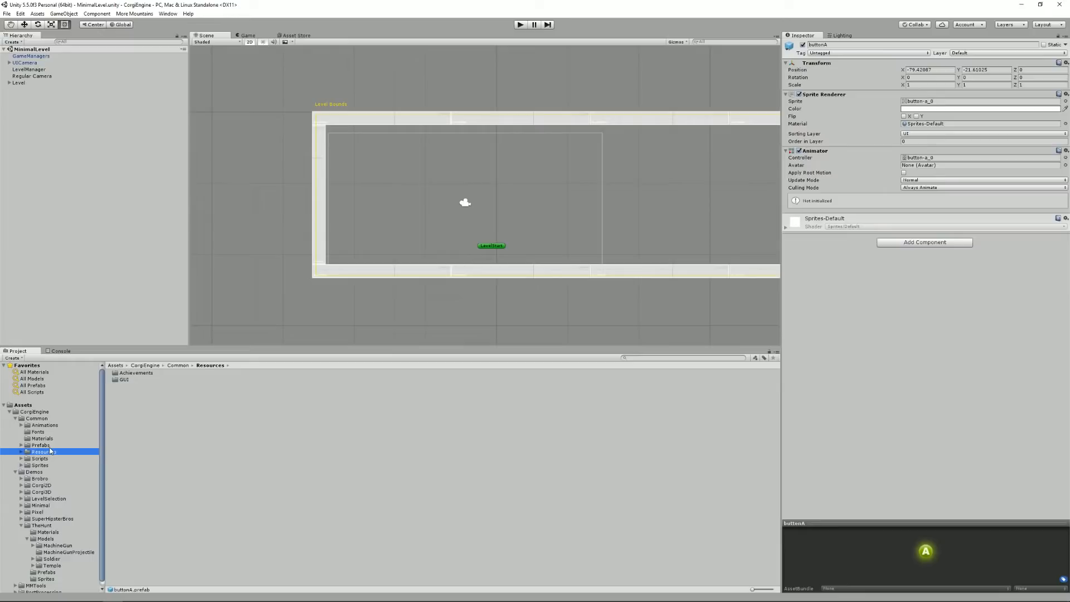
{"action": "mouse_move", "coordinate": [68, 449]}
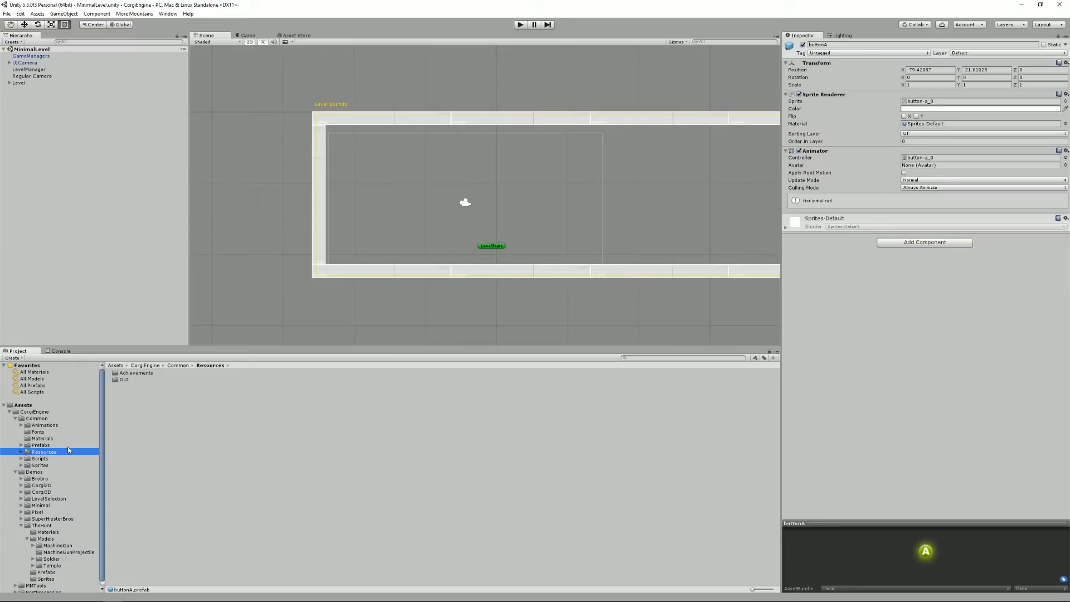
{"action": "mouse_move", "coordinate": [77, 445]}
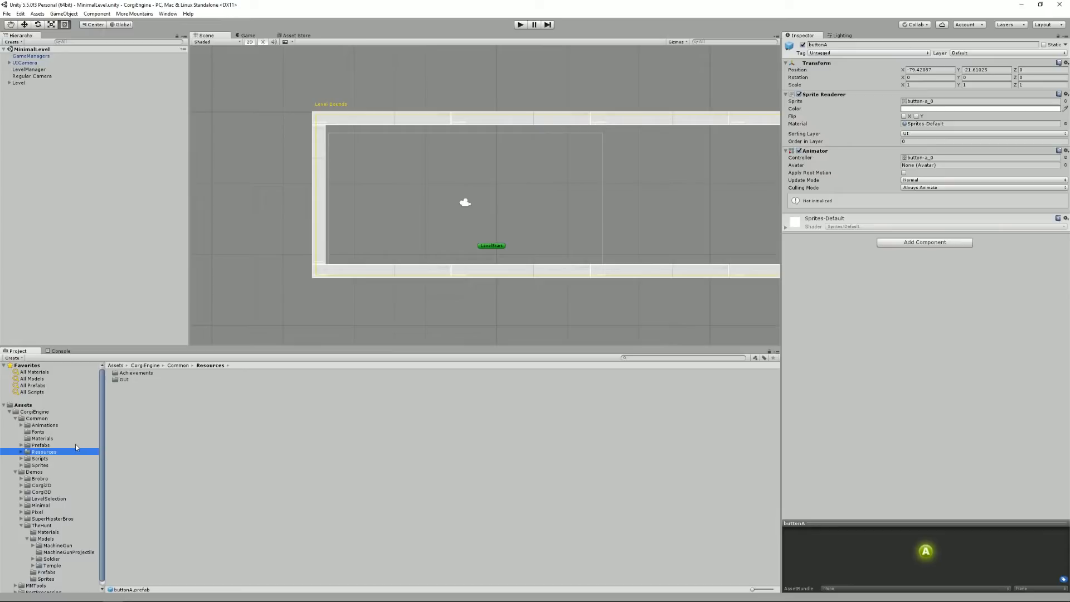
{"action": "mouse_move", "coordinate": [46, 470]}
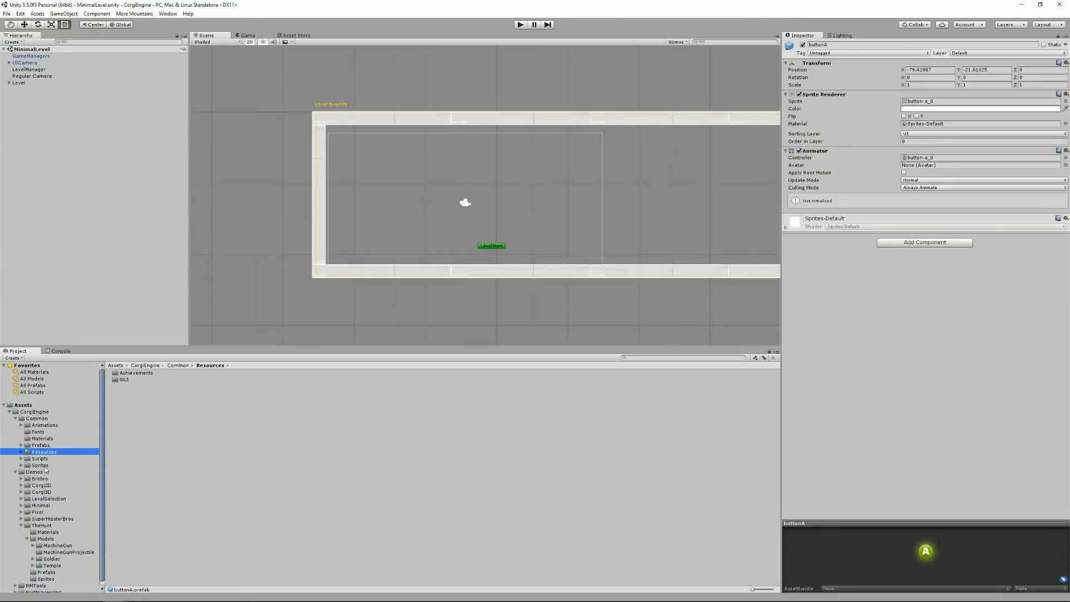
Browse the Common Scripts and Sprites folders, then open the Demos folder into the Pixel demo.
{"action": "left_click", "coordinate": [40, 458]}
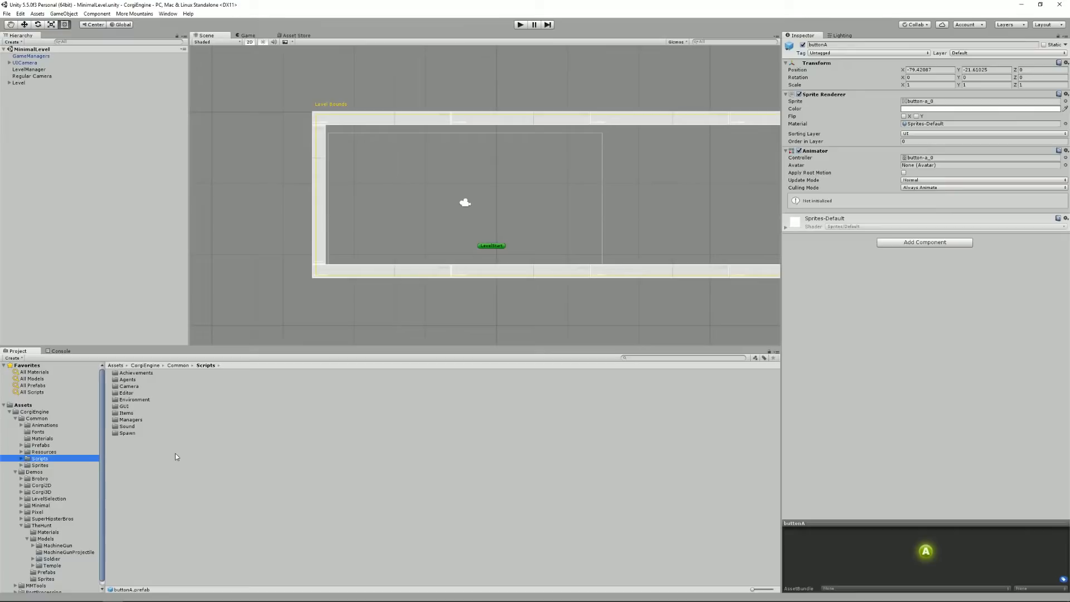
{"action": "mouse_move", "coordinate": [150, 443]}
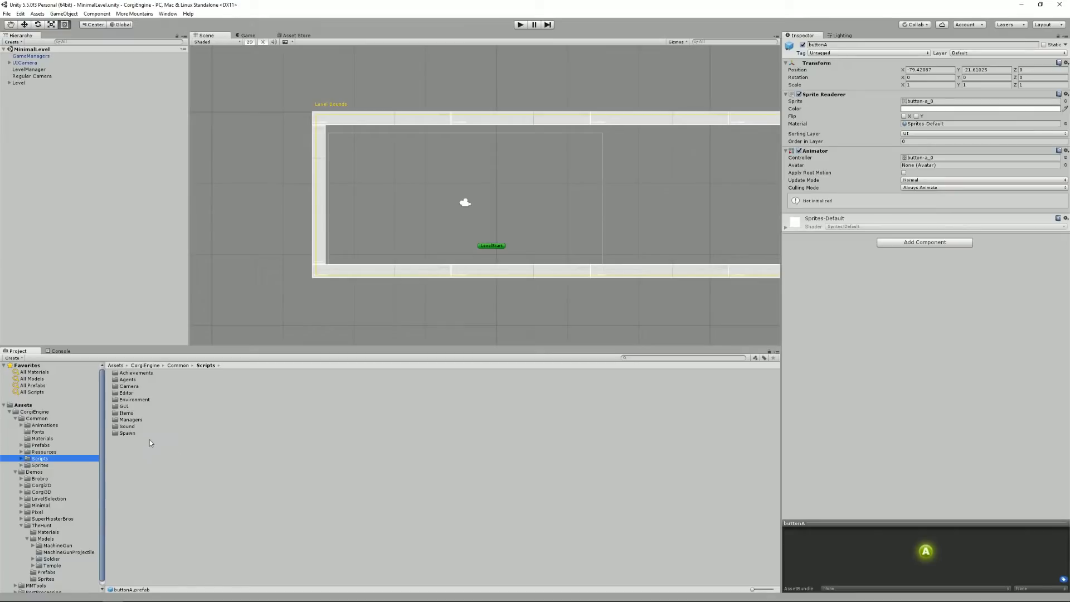
{"action": "left_click", "coordinate": [39, 465]}
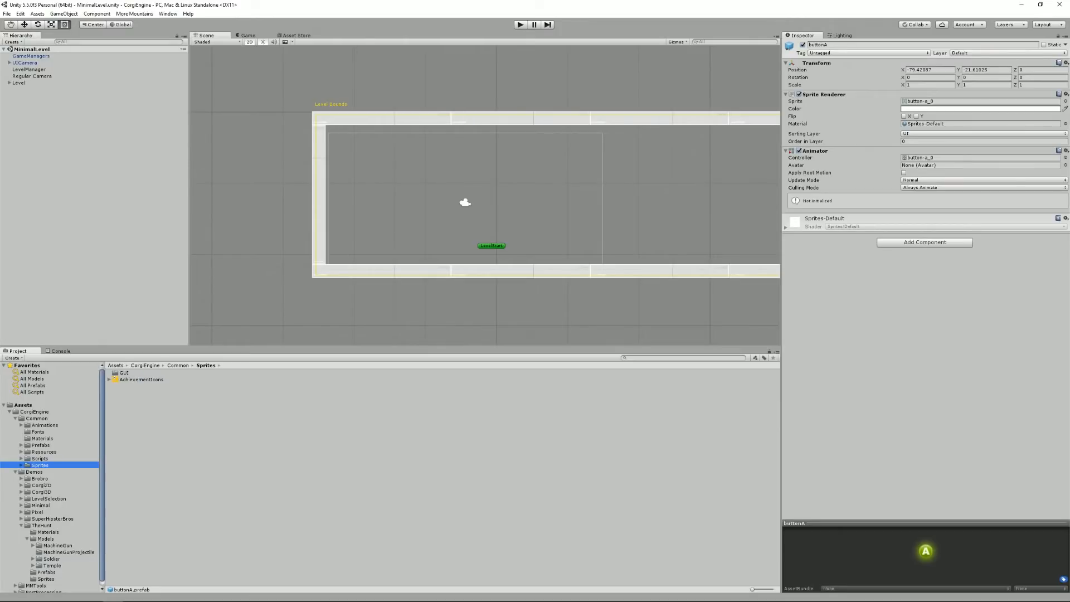
{"action": "left_click", "coordinate": [33, 472]}
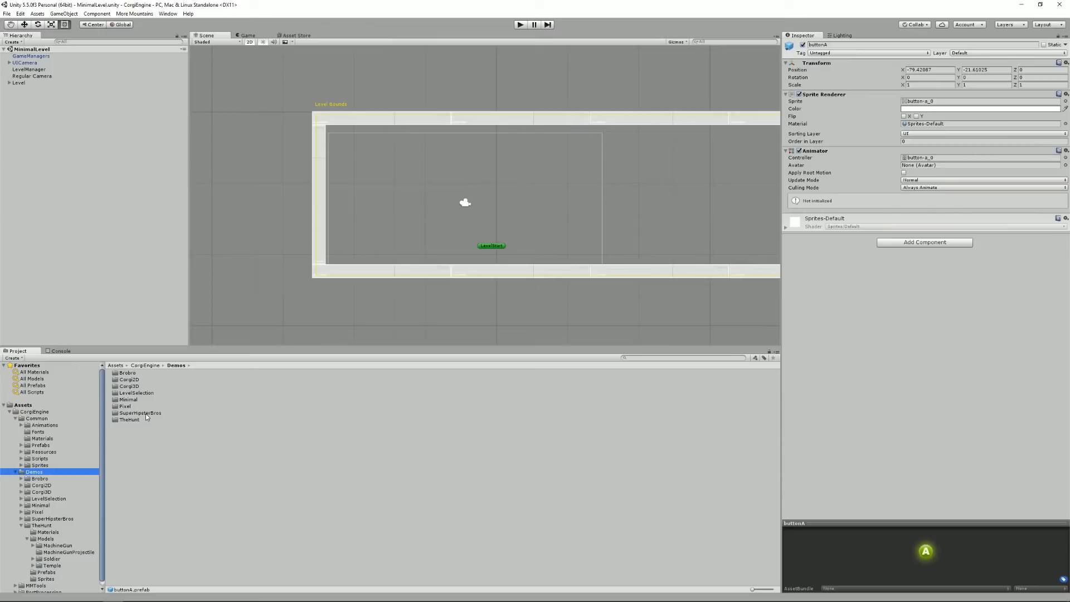
{"action": "mouse_move", "coordinate": [135, 385]}
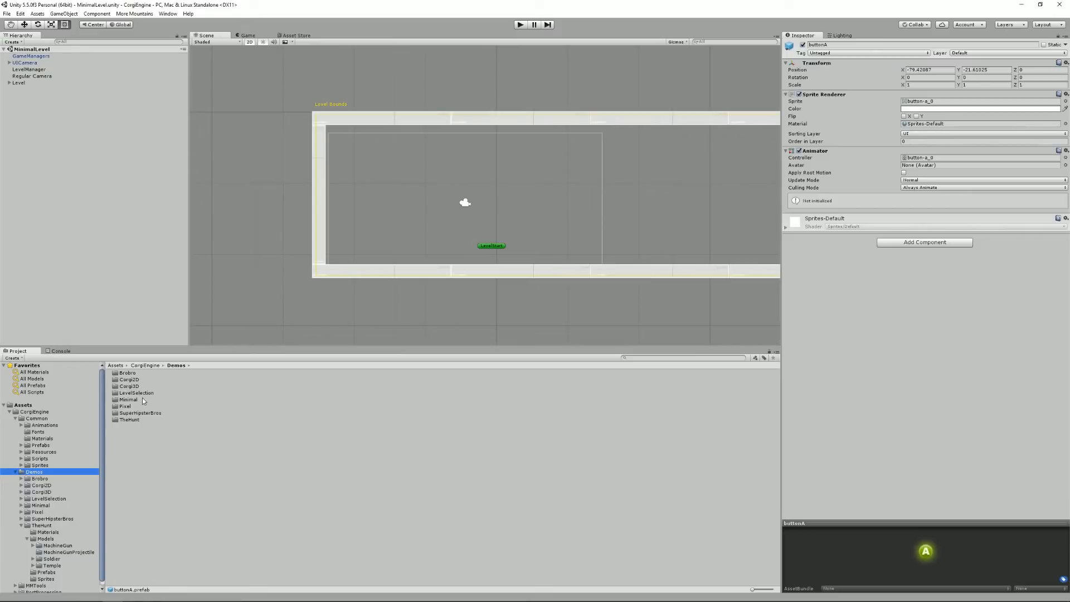
{"action": "left_click", "coordinate": [126, 406]}
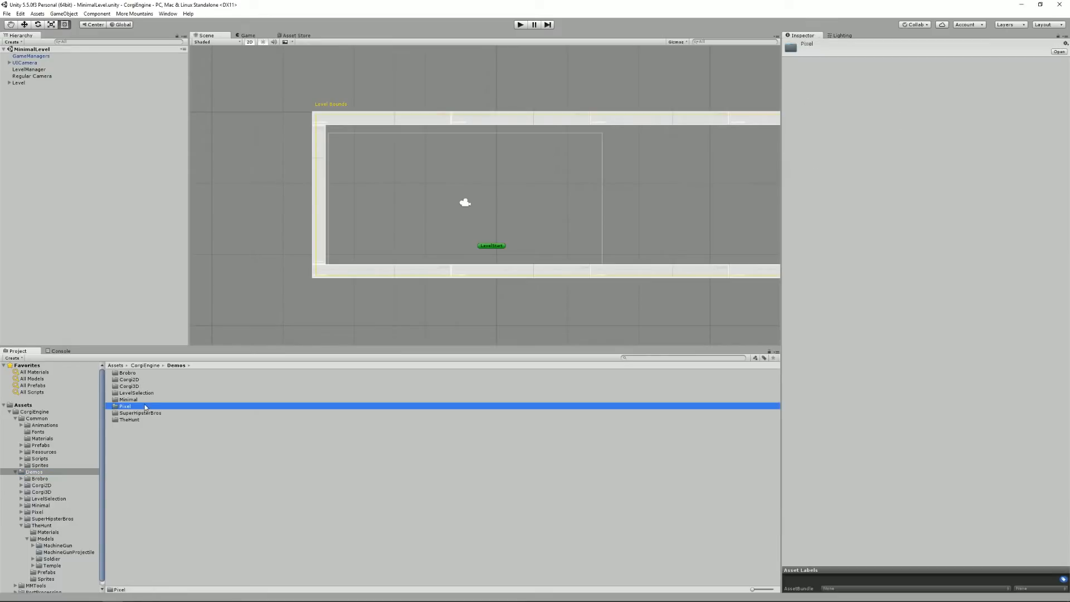
{"action": "double_click", "coordinate": [125, 406]}
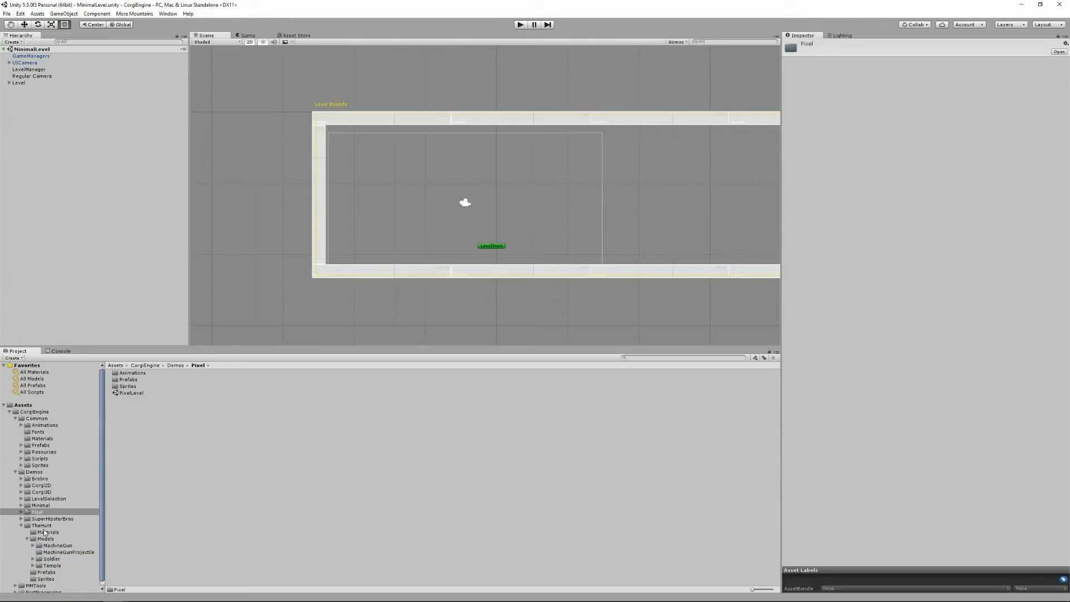
Look through TheHunt and SuperHipsterBros demos, view the Mushroom script, then select PixelLevel in the Pixel demo.
{"action": "left_click", "coordinate": [41, 525]}
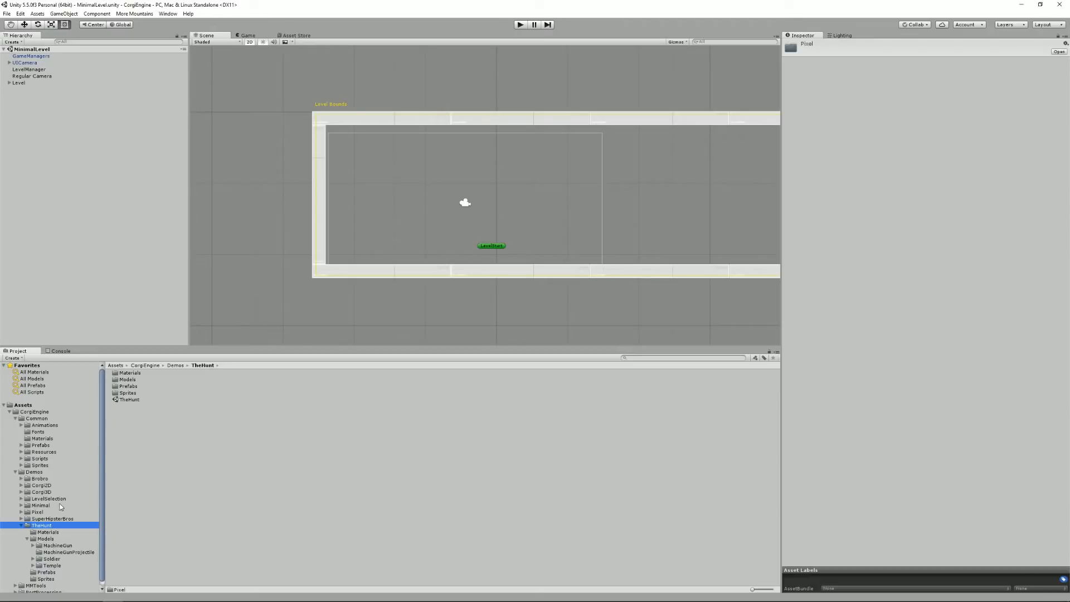
{"action": "left_click", "coordinate": [53, 518]}
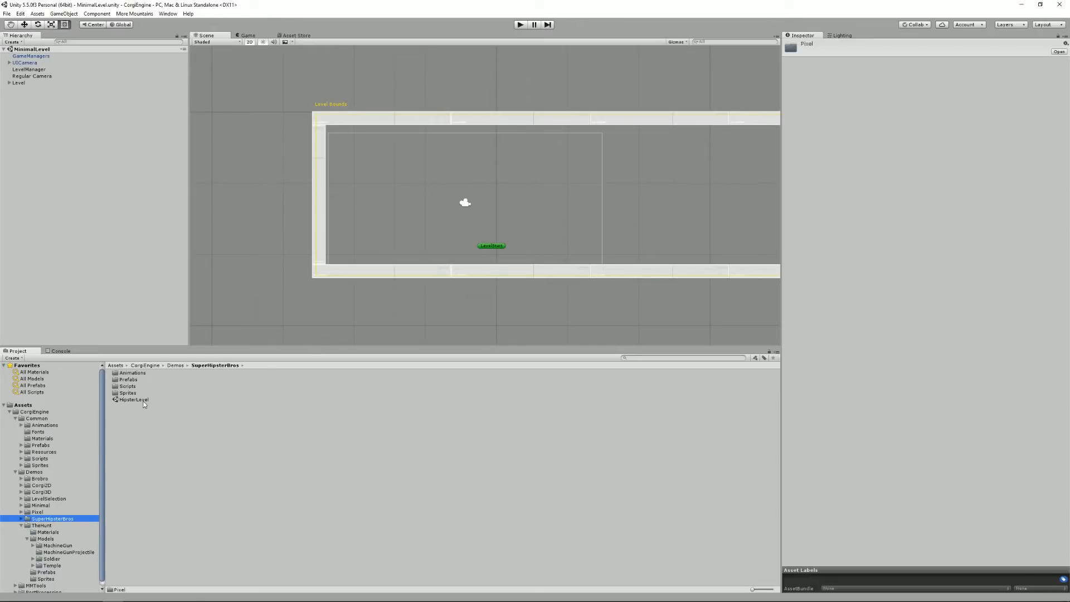
{"action": "left_click", "coordinate": [127, 386]}
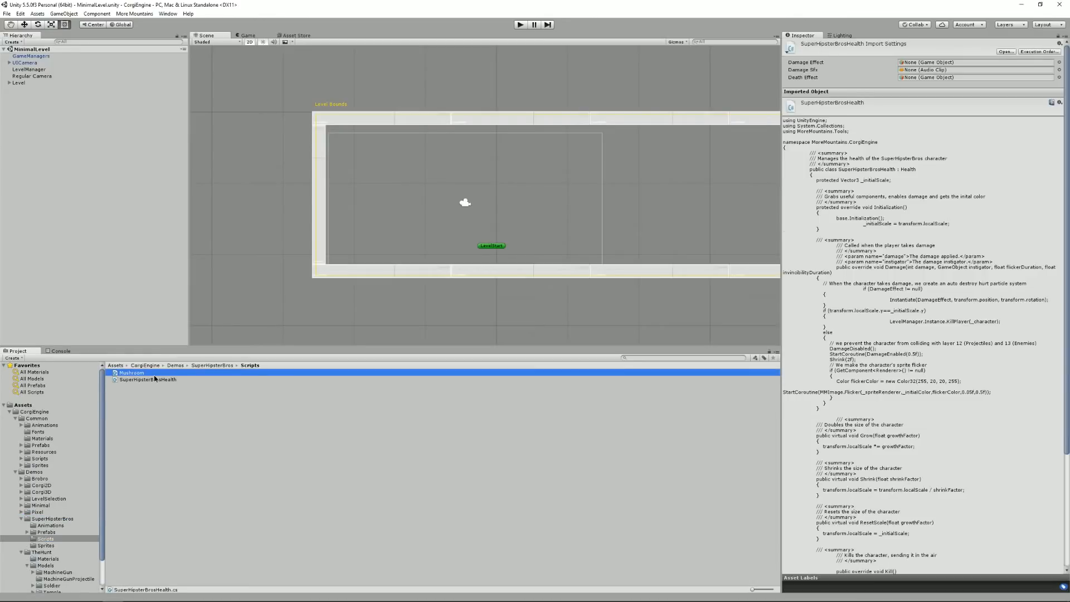
{"action": "left_click", "coordinate": [131, 373]}
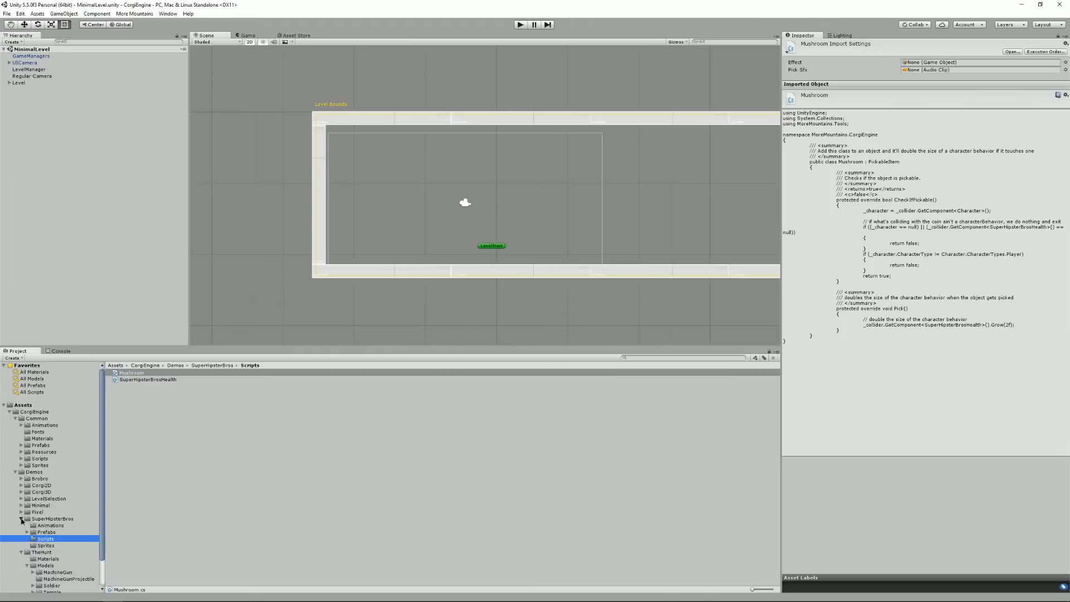
{"action": "left_click", "coordinate": [37, 511]}
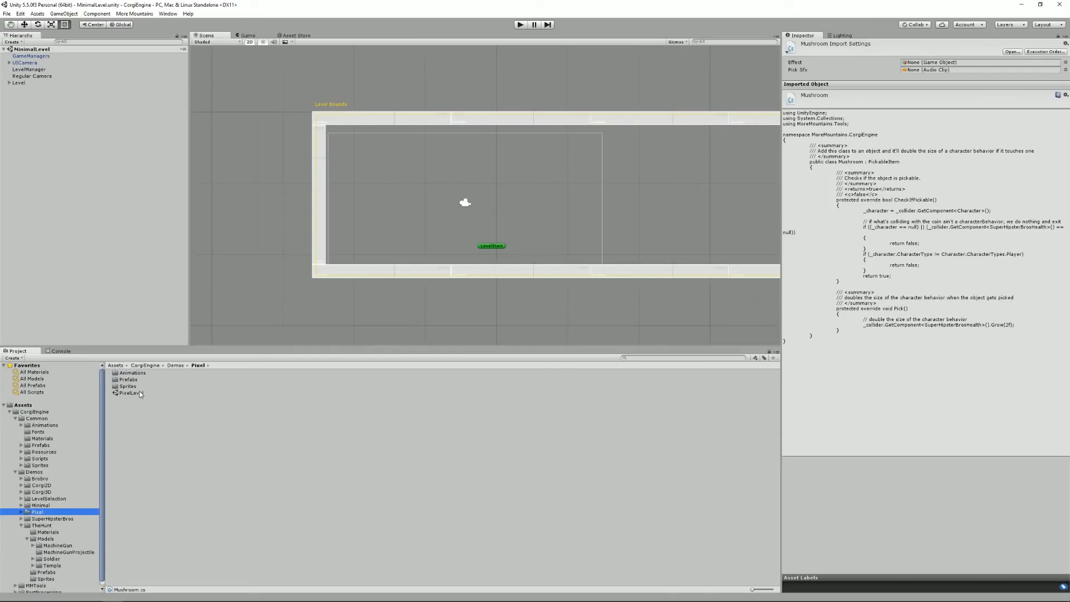
{"action": "left_click", "coordinate": [129, 393]}
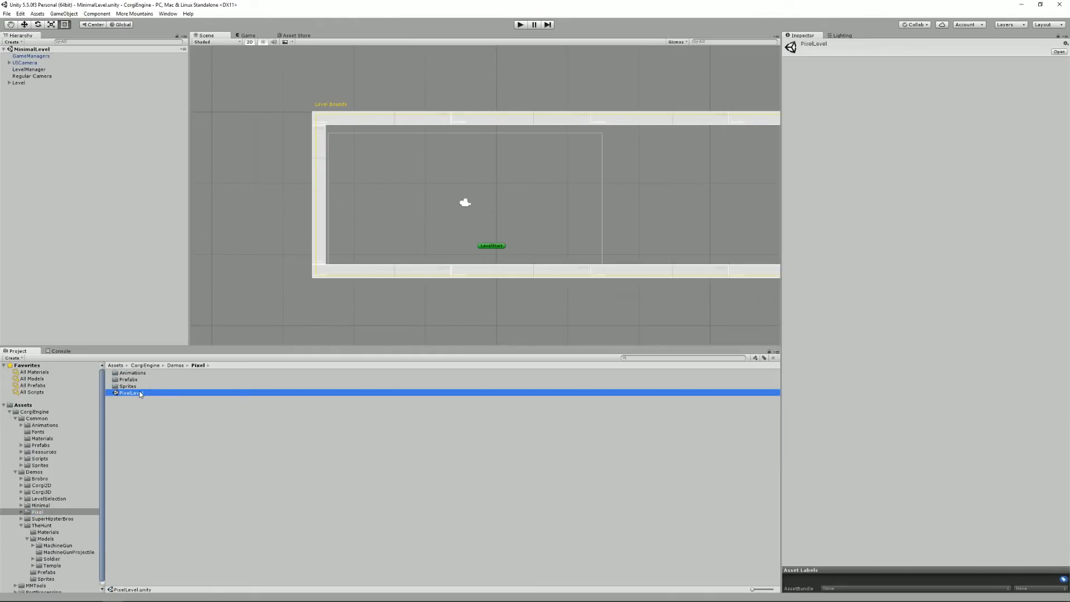
Load the PixelLevel scene, play-test it briefly, then open the Minimal demo folder.
{"action": "double_click", "coordinate": [130, 393]}
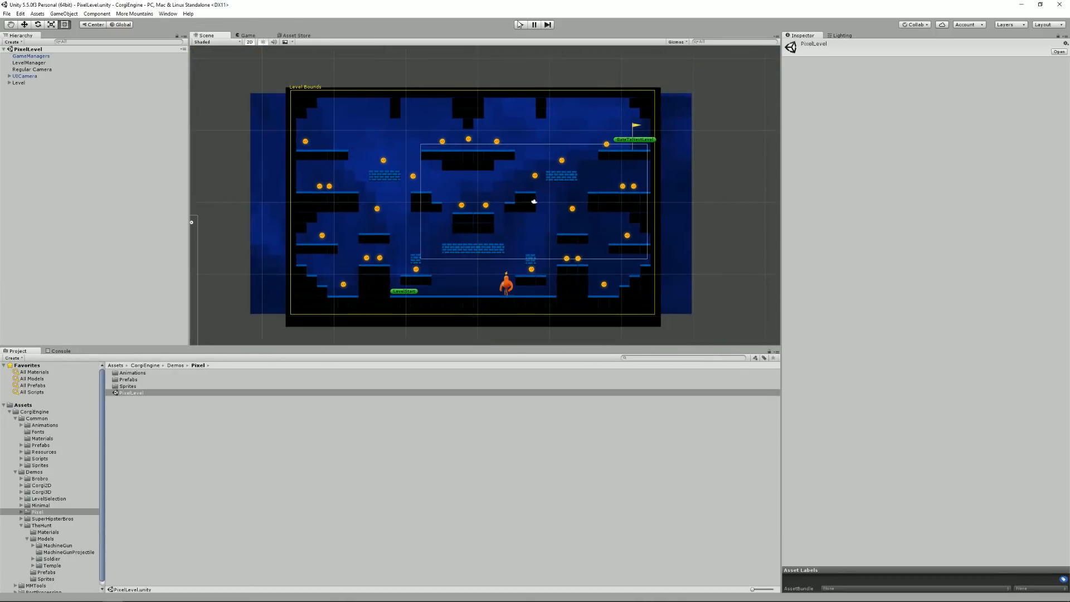
{"action": "left_click", "coordinate": [521, 25]}
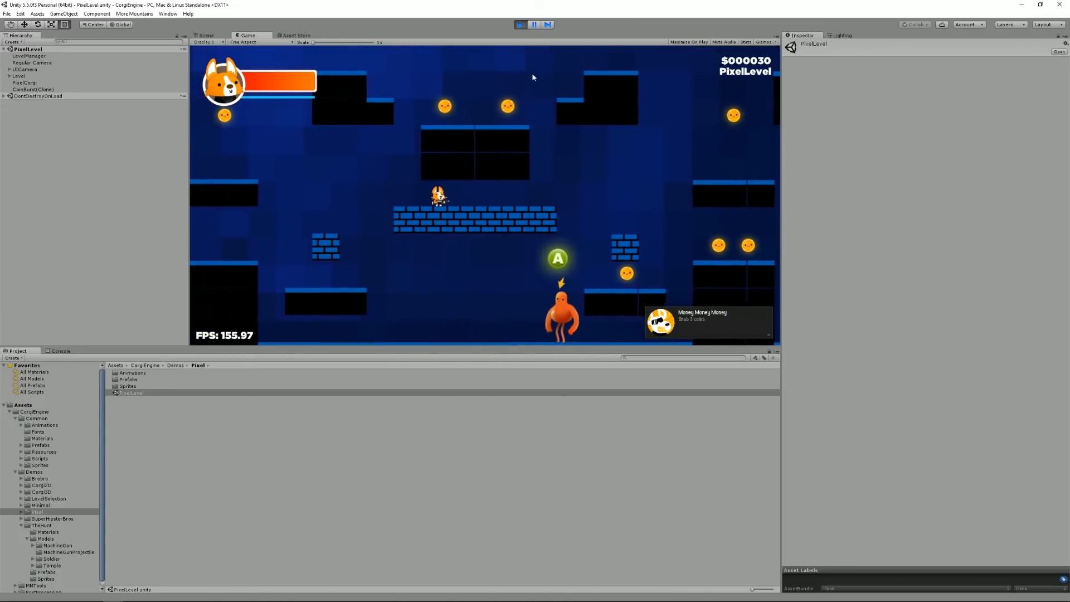
{"action": "left_click", "coordinate": [520, 25]}
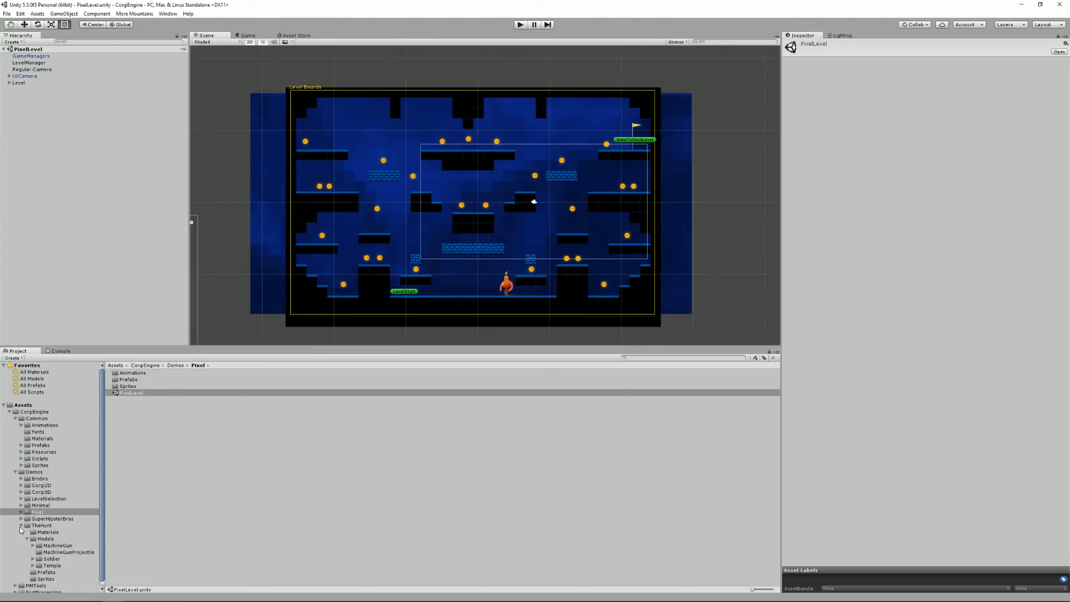
{"action": "left_click", "coordinate": [40, 505]}
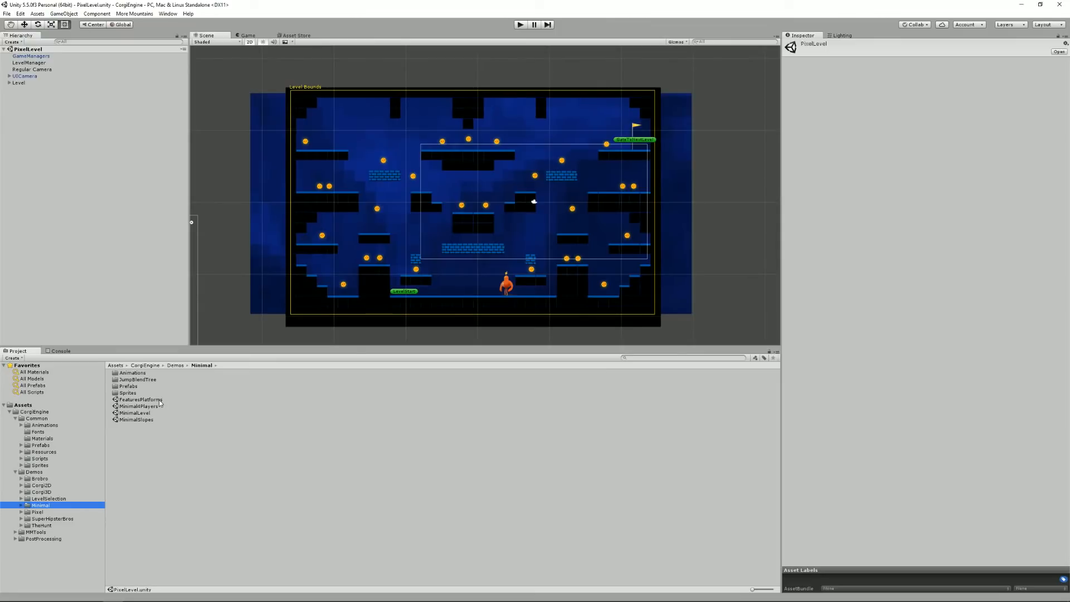
{"action": "mouse_move", "coordinate": [158, 413]}
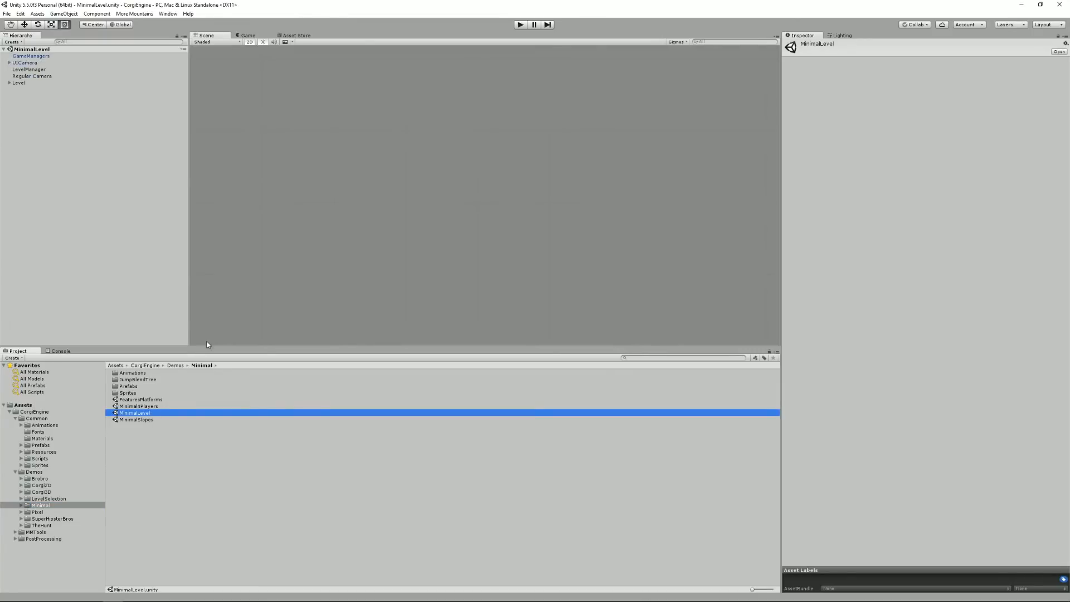
Select the Regular Camera in MinimalLevel to view its CameraController settings.
{"action": "left_click", "coordinate": [31, 75]}
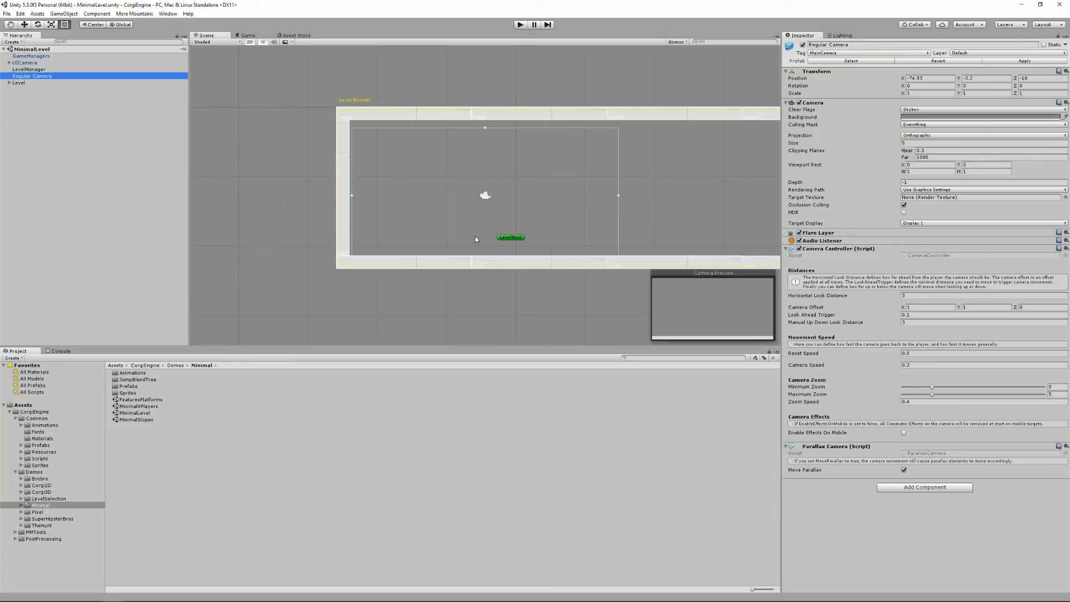
{"action": "mouse_move", "coordinate": [476, 241]}
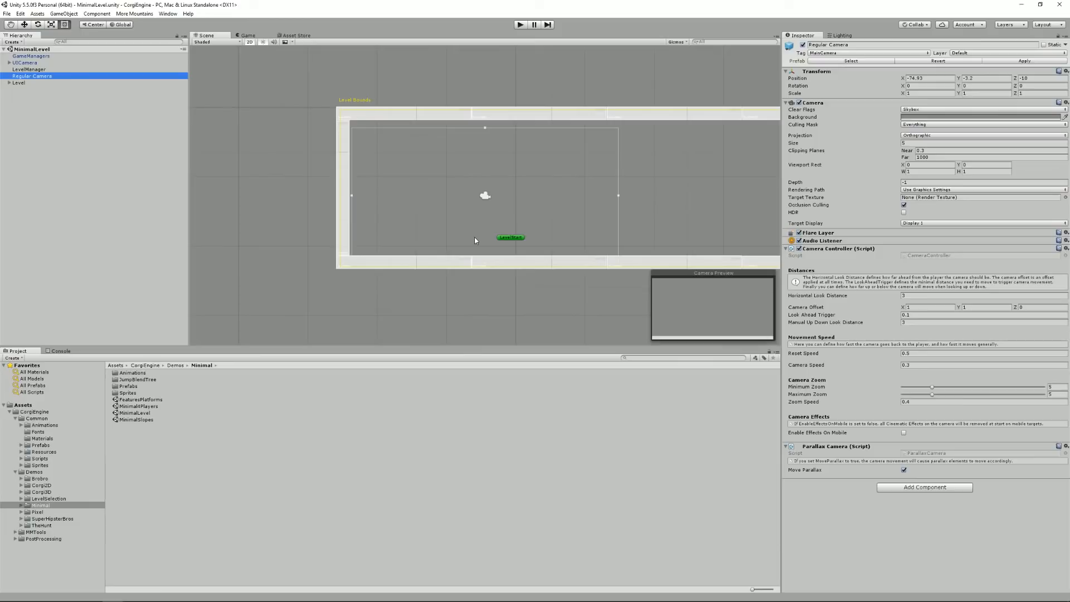
{"action": "mouse_move", "coordinate": [350, 299]}
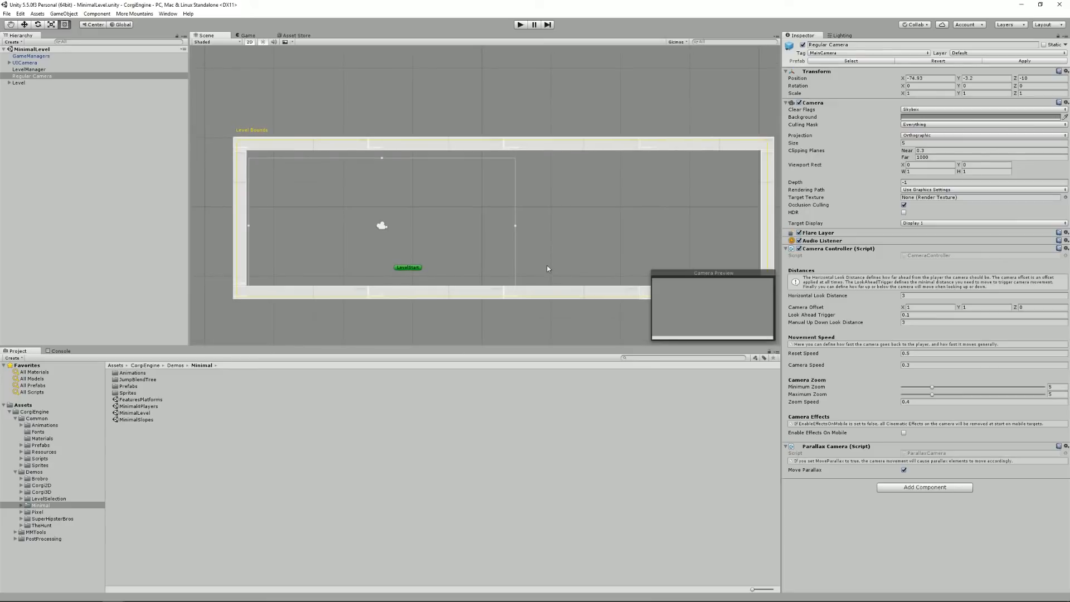
{"action": "mouse_move", "coordinate": [554, 287]}
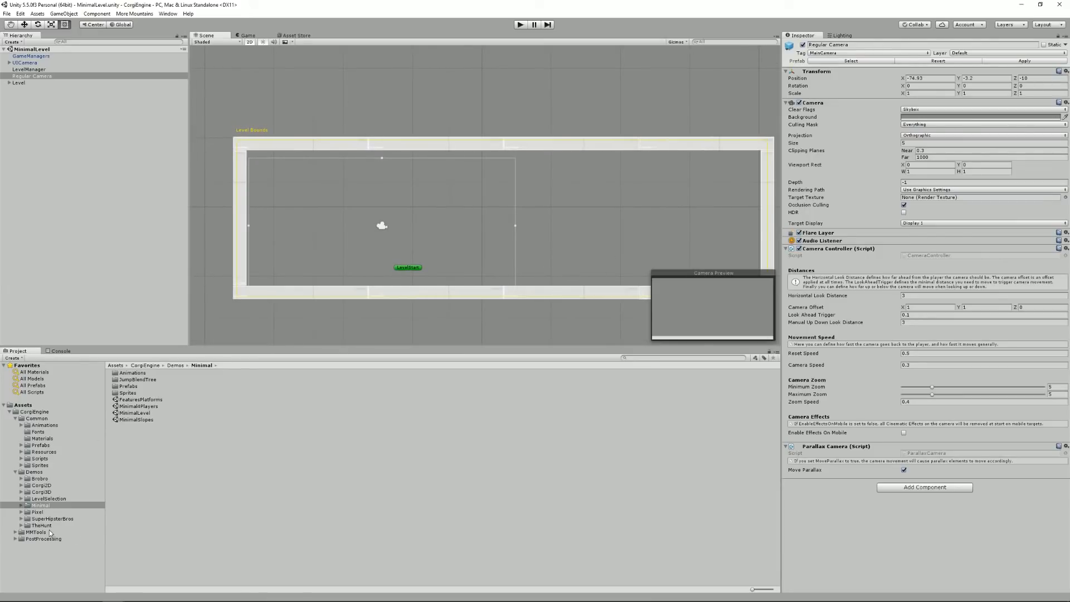
List the MMTools subfolders, then the PostProcessing folder's Editor, Resources, Runtime and Textures.
{"action": "left_click", "coordinate": [36, 533]}
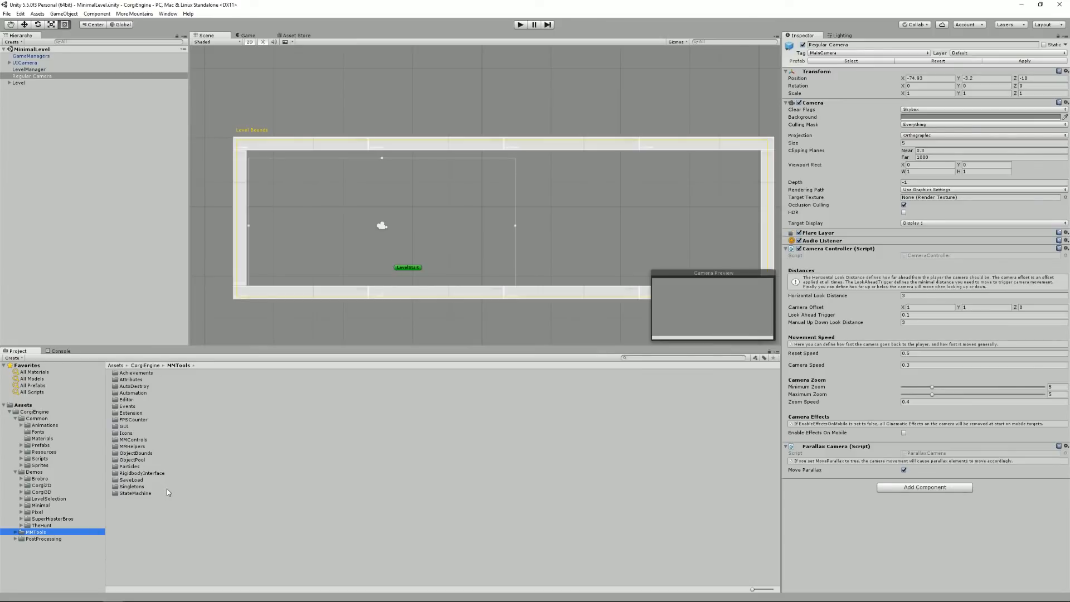
{"action": "mouse_move", "coordinate": [145, 380]}
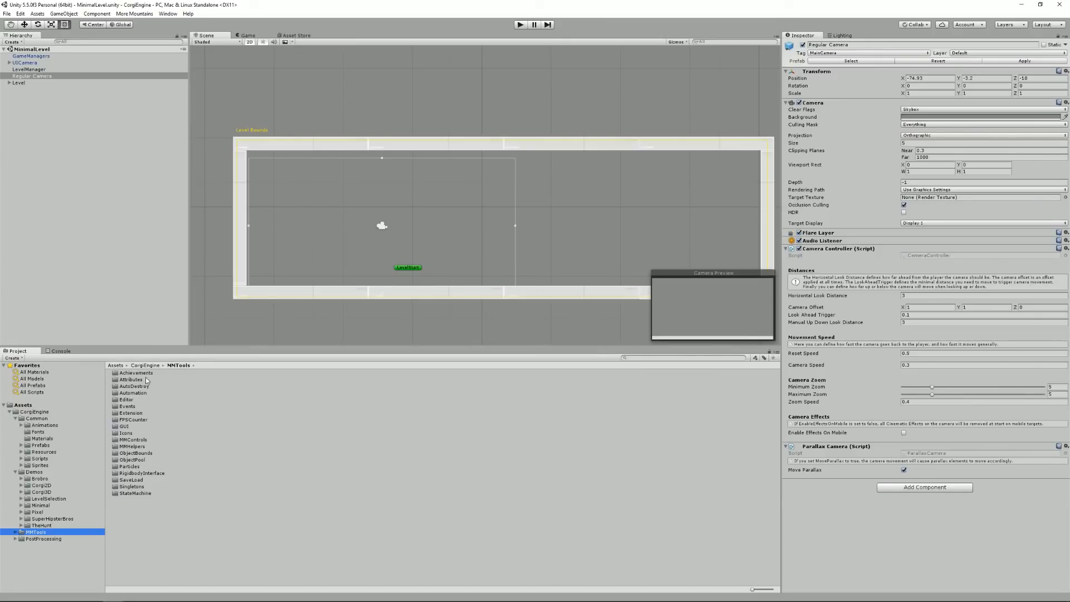
{"action": "mouse_move", "coordinate": [151, 450]}
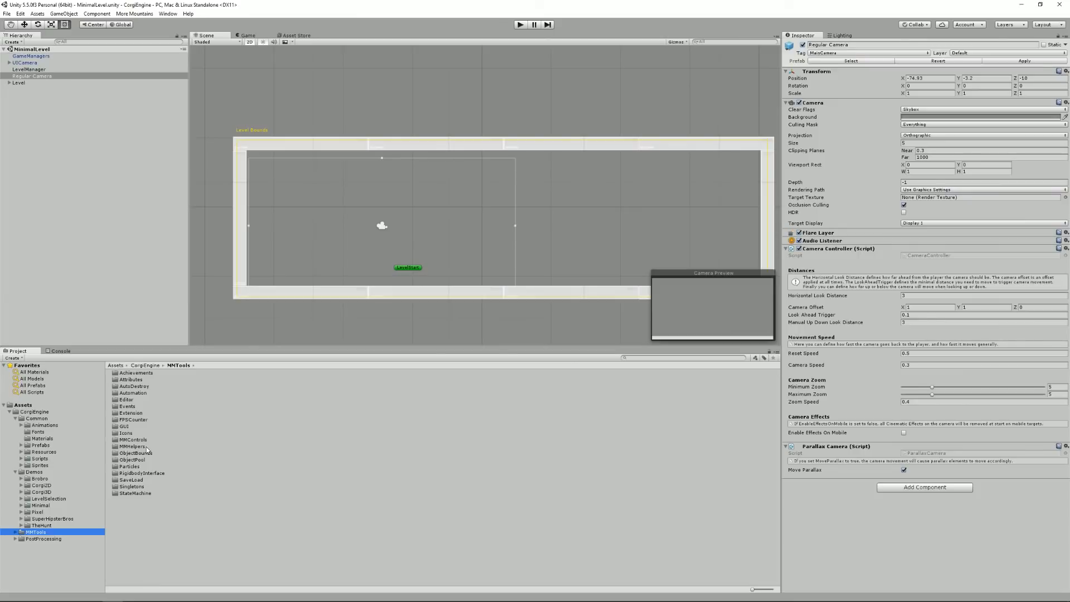
{"action": "mouse_move", "coordinate": [50, 540]}
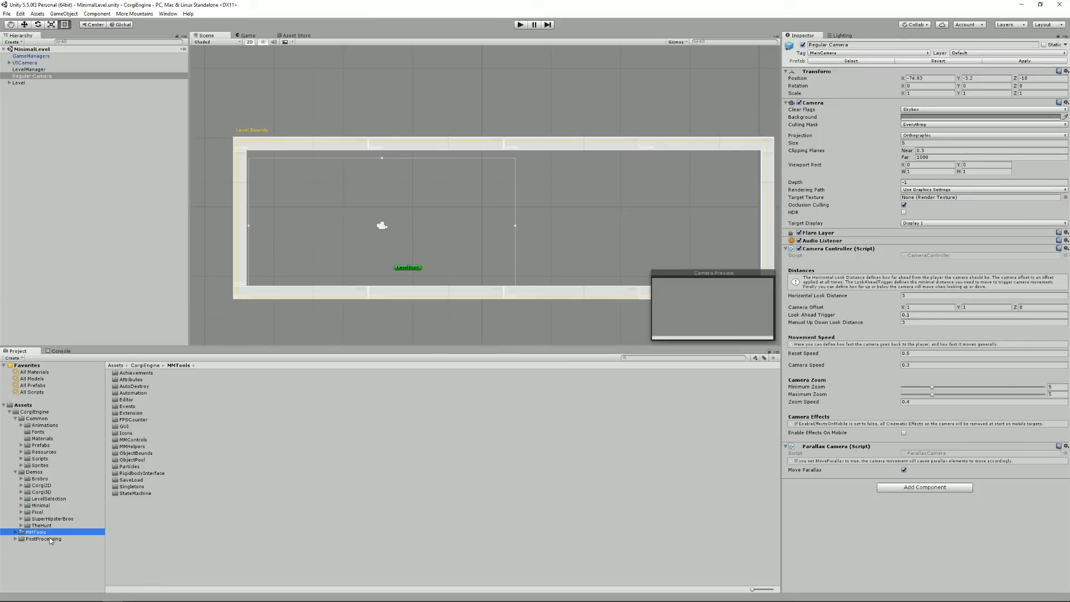
{"action": "left_click", "coordinate": [42, 539]}
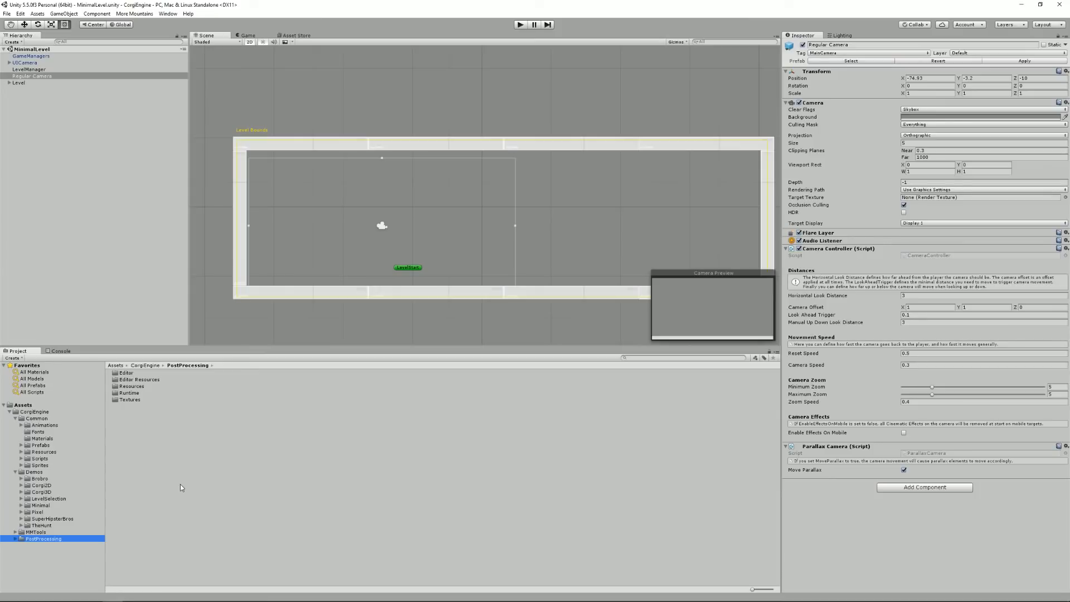
{"action": "mouse_move", "coordinate": [58, 402]}
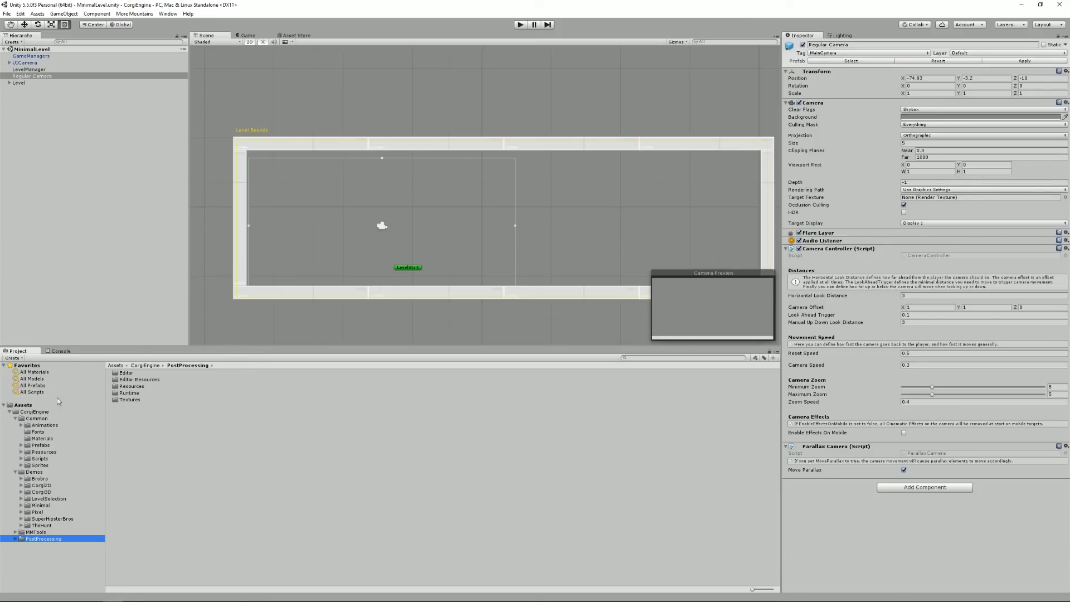
Create an empty MyGame folder under Assets beside CorgiEngine and return to CorgiEngine's contents.
{"action": "left_click", "coordinate": [4, 412]}
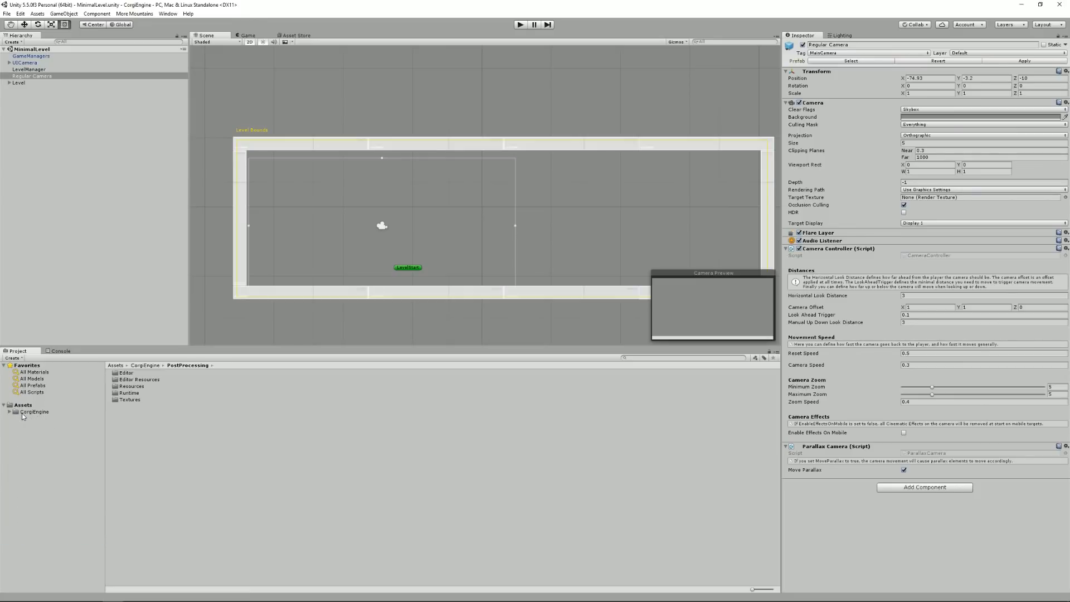
{"action": "left_click", "coordinate": [35, 411]}
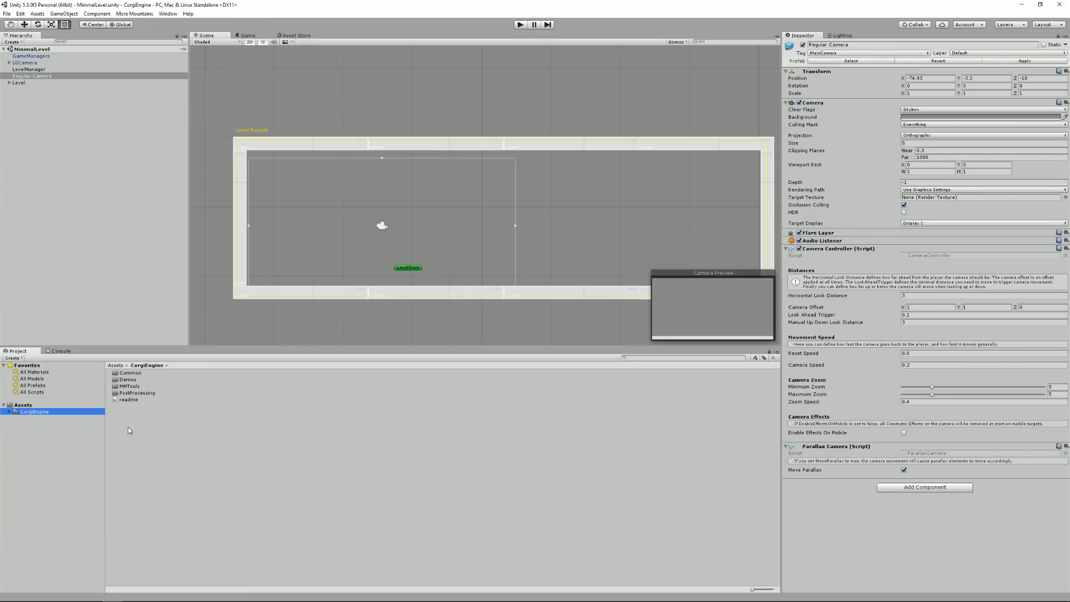
{"action": "mouse_move", "coordinate": [19, 427]}
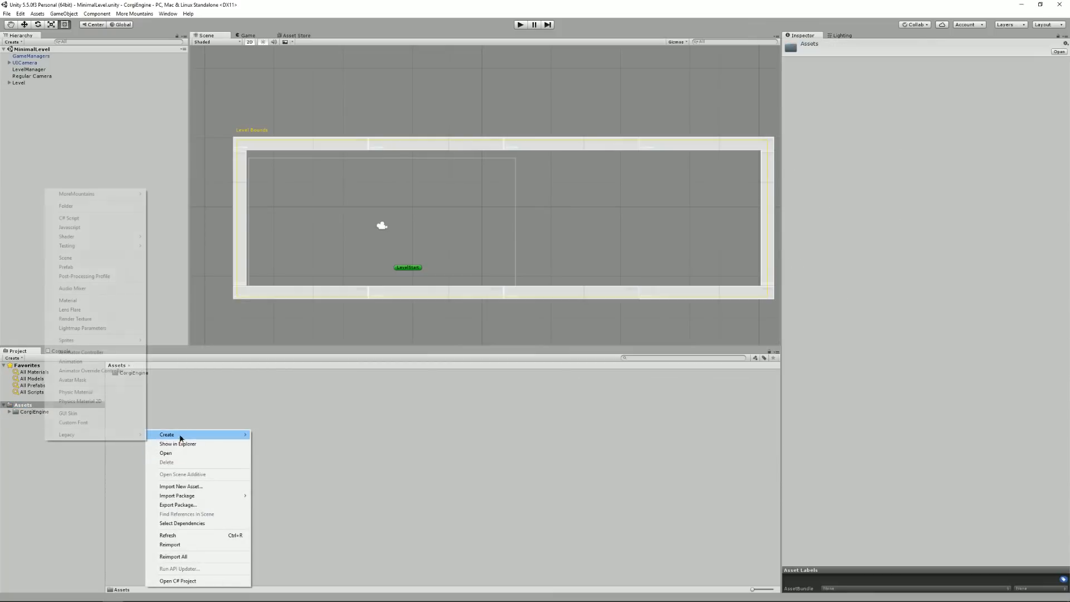
{"action": "left_click", "coordinate": [66, 205]}
{"action": "type", "text": "MyGame"}
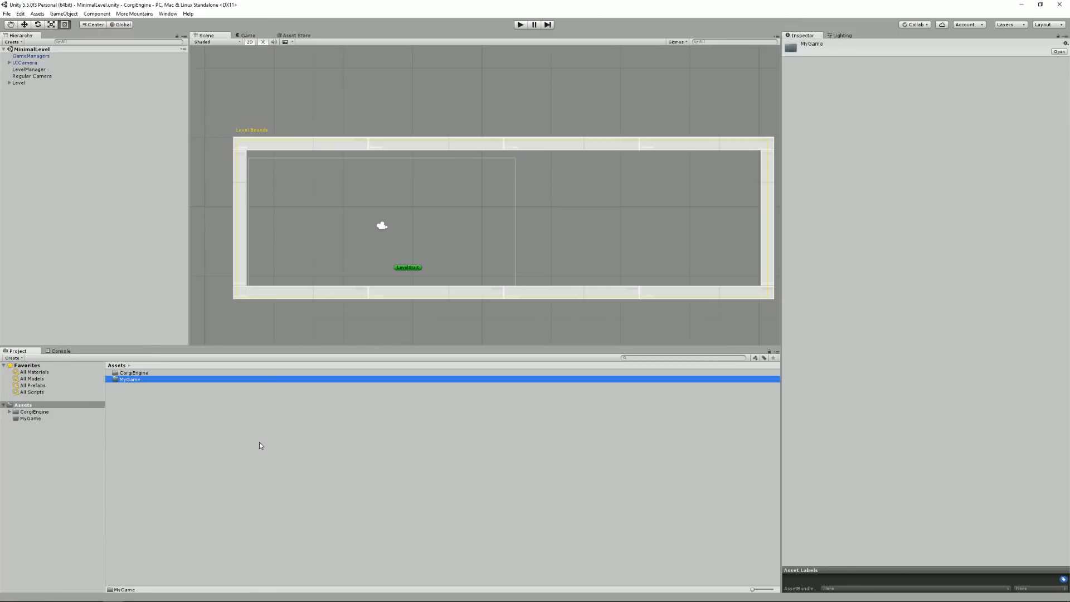
{"action": "double_click", "coordinate": [130, 379]}
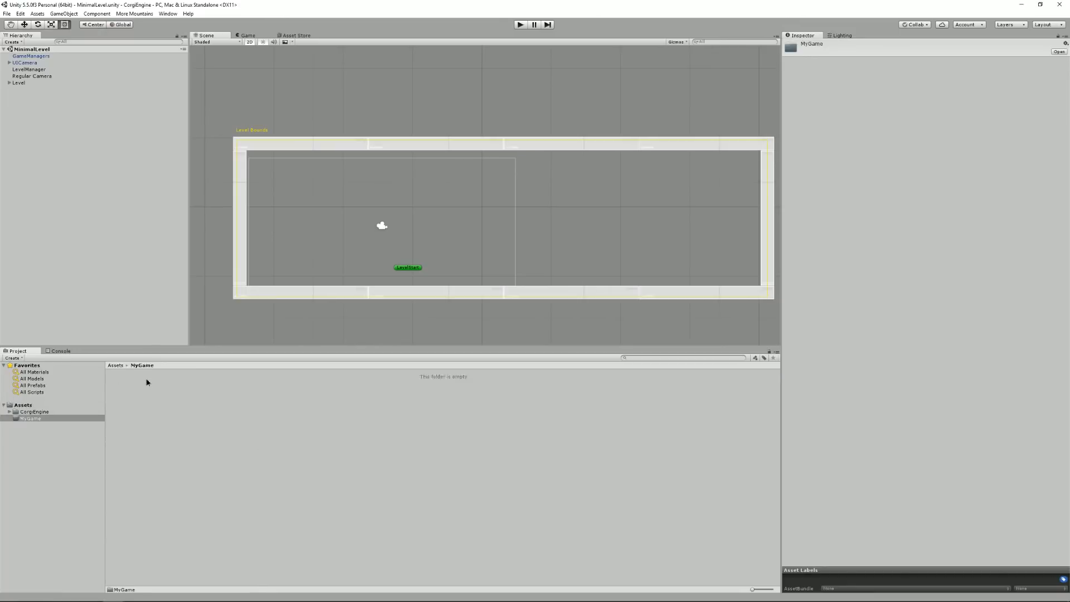
{"action": "left_click", "coordinate": [33, 411]}
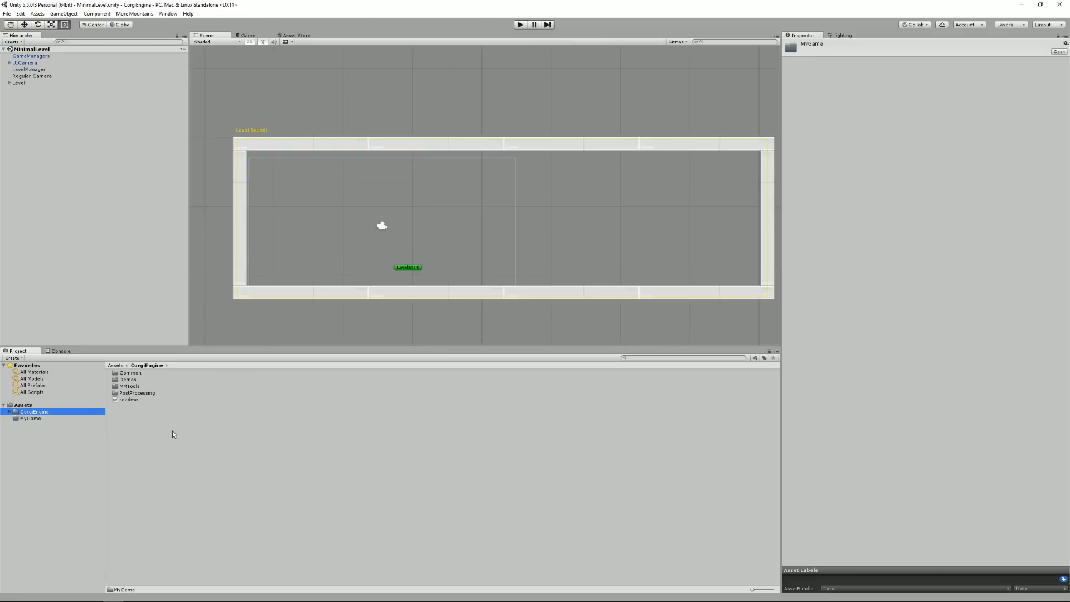
{"action": "mouse_move", "coordinate": [84, 421]}
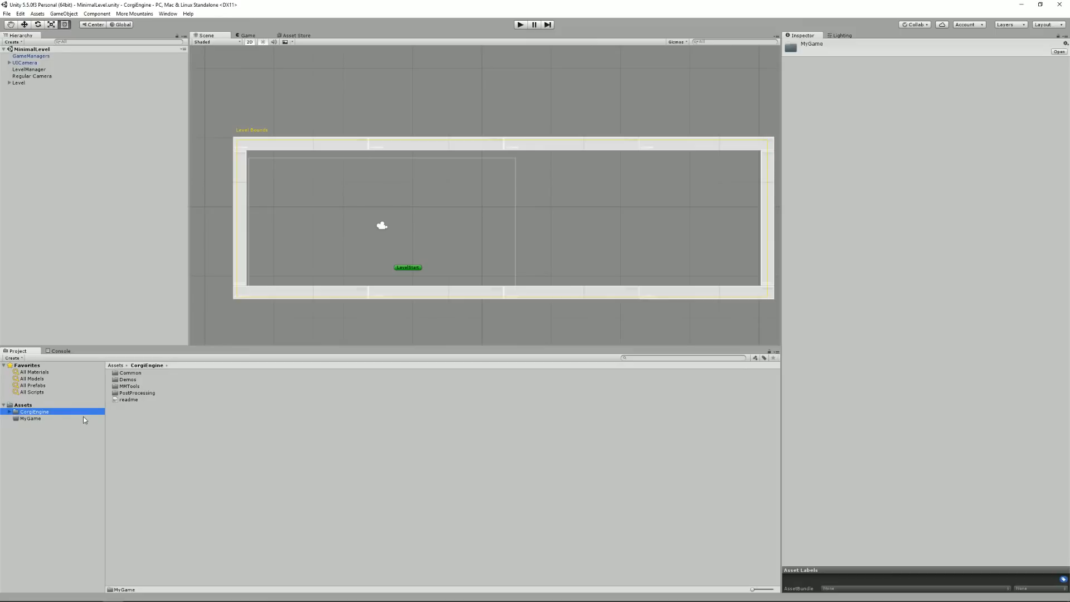
{"action": "mouse_move", "coordinate": [278, 431]}
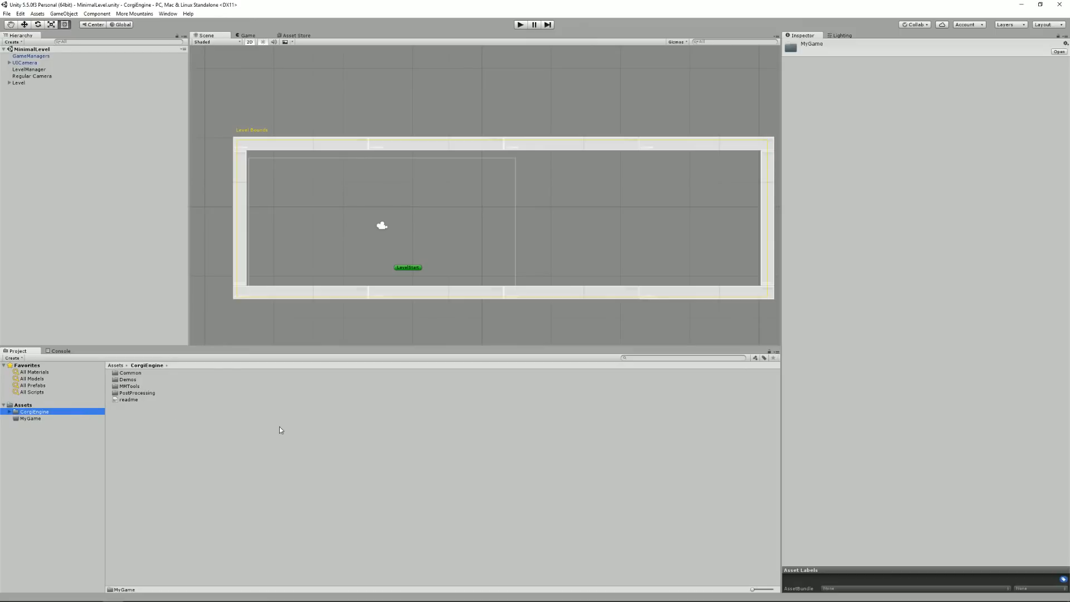
{"action": "mouse_move", "coordinate": [187, 440]}
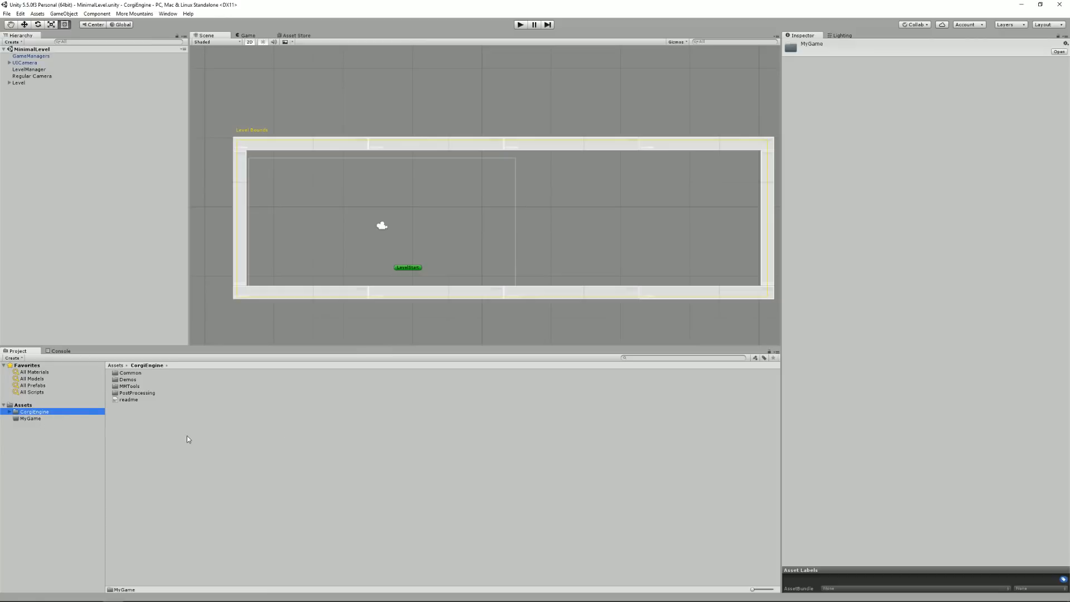